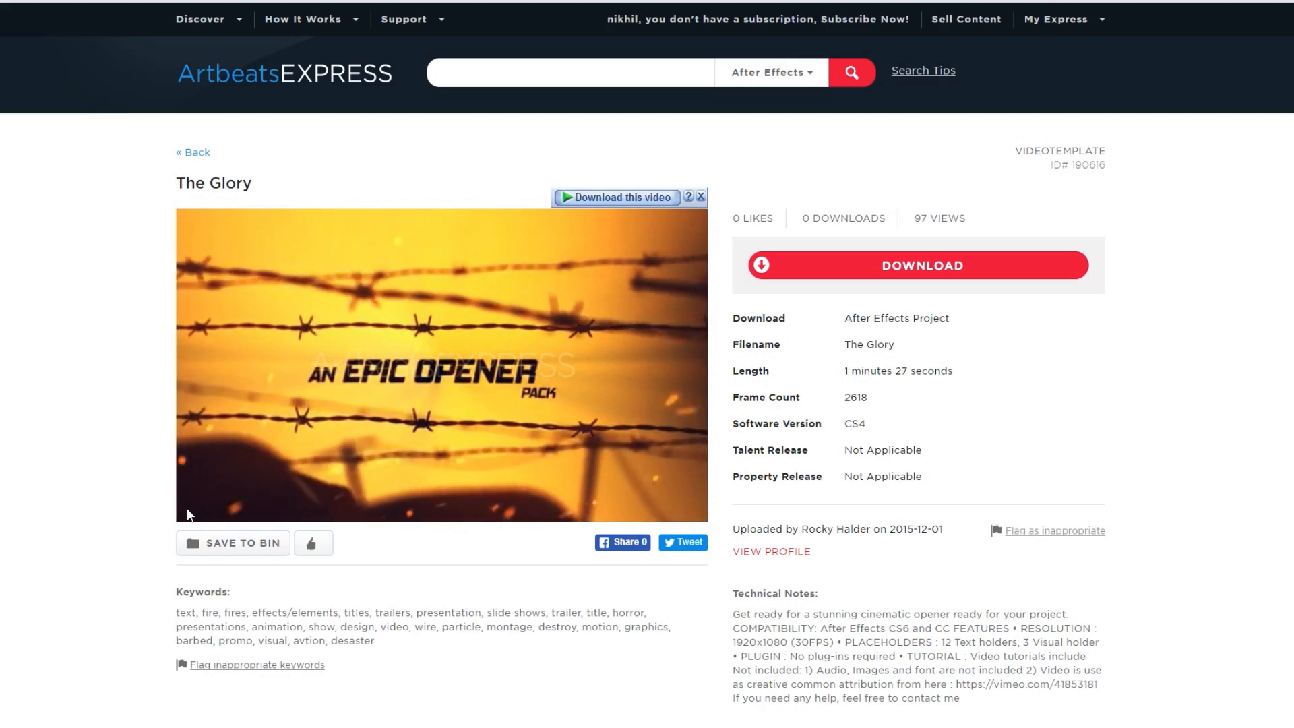
Leave The Glory template page for an untitled After Effects project
click(192, 153)
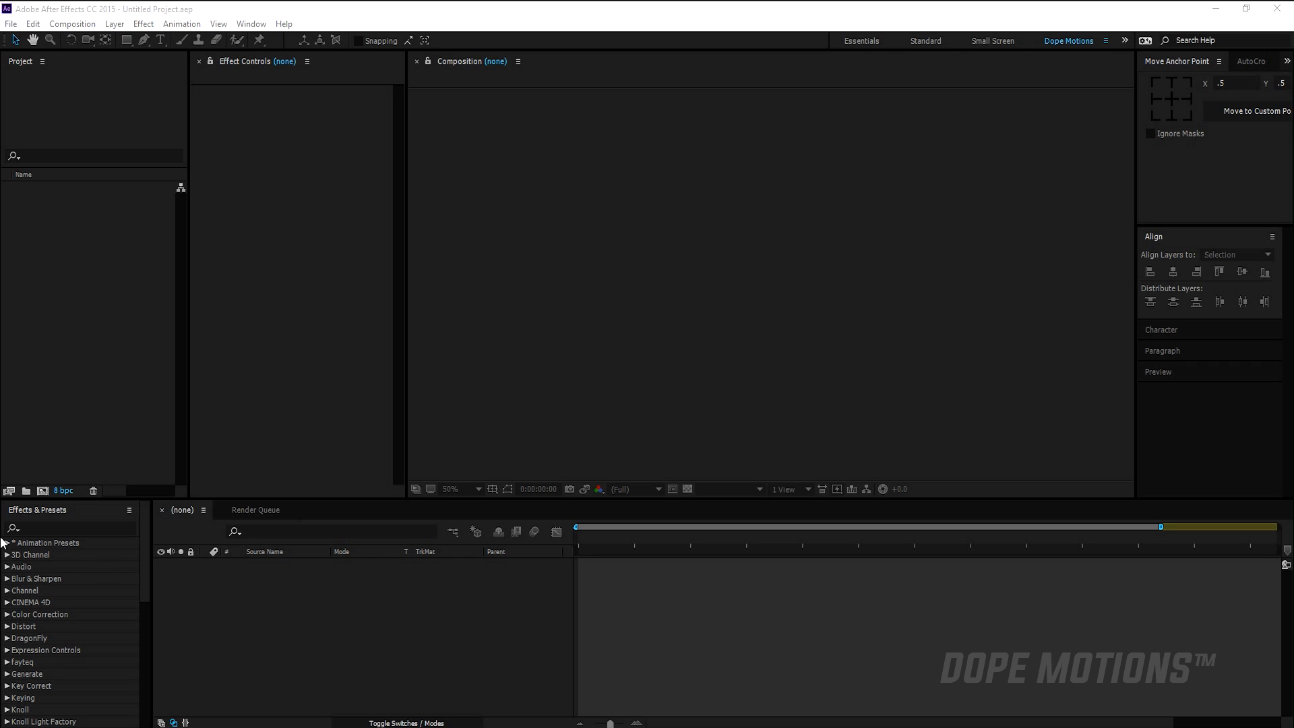
Create a composition named 'Transition' using the HDTV 1080 29.97 preset
click(40, 490)
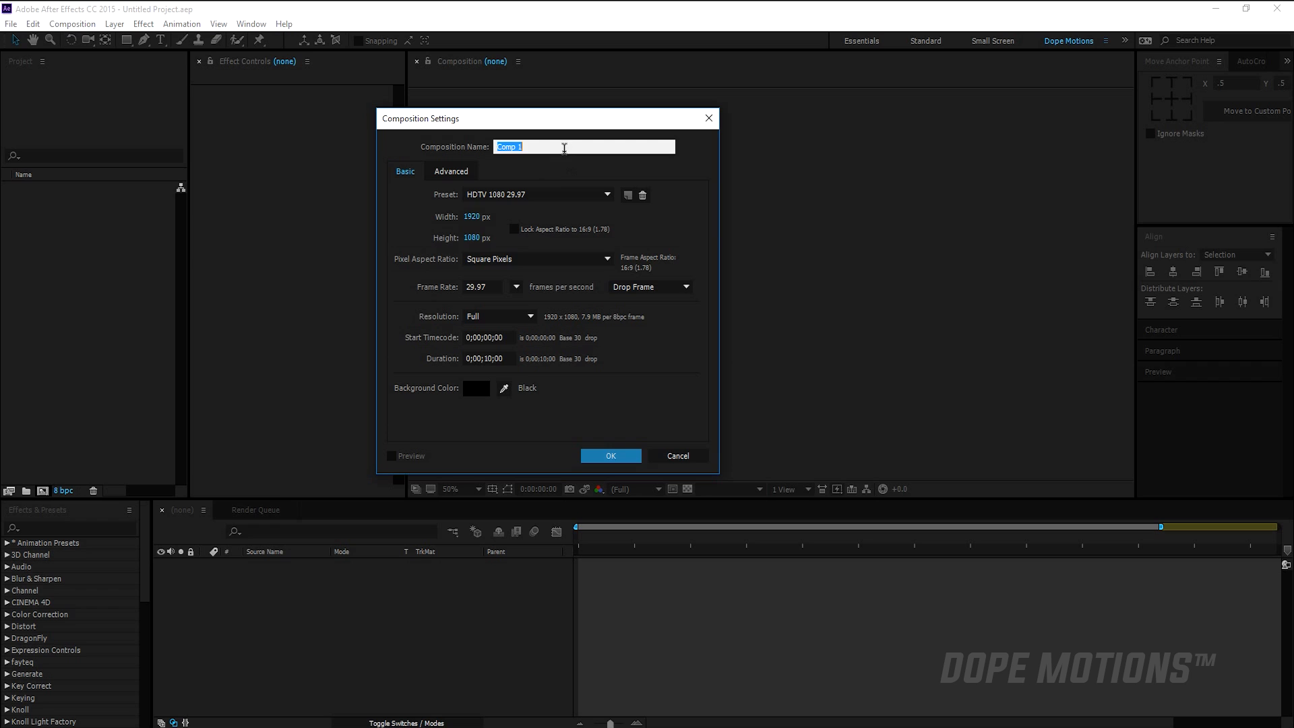
text(Transition)
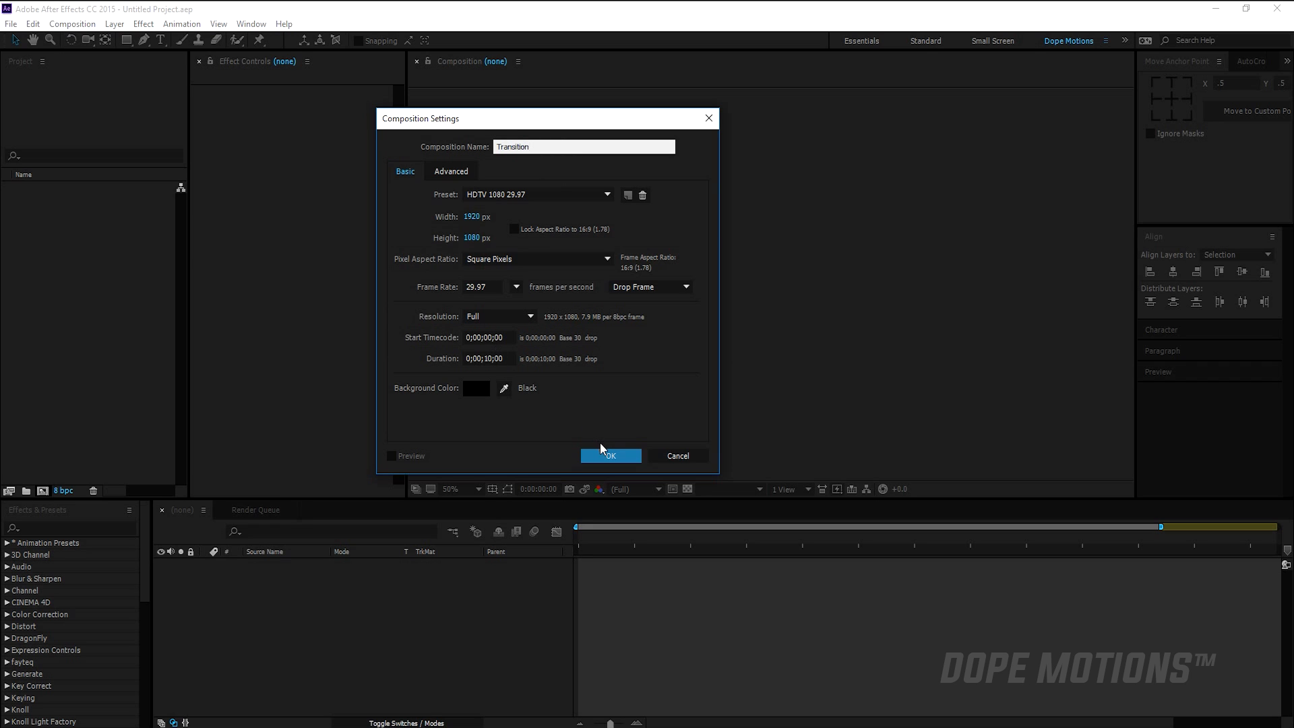
click(611, 456)
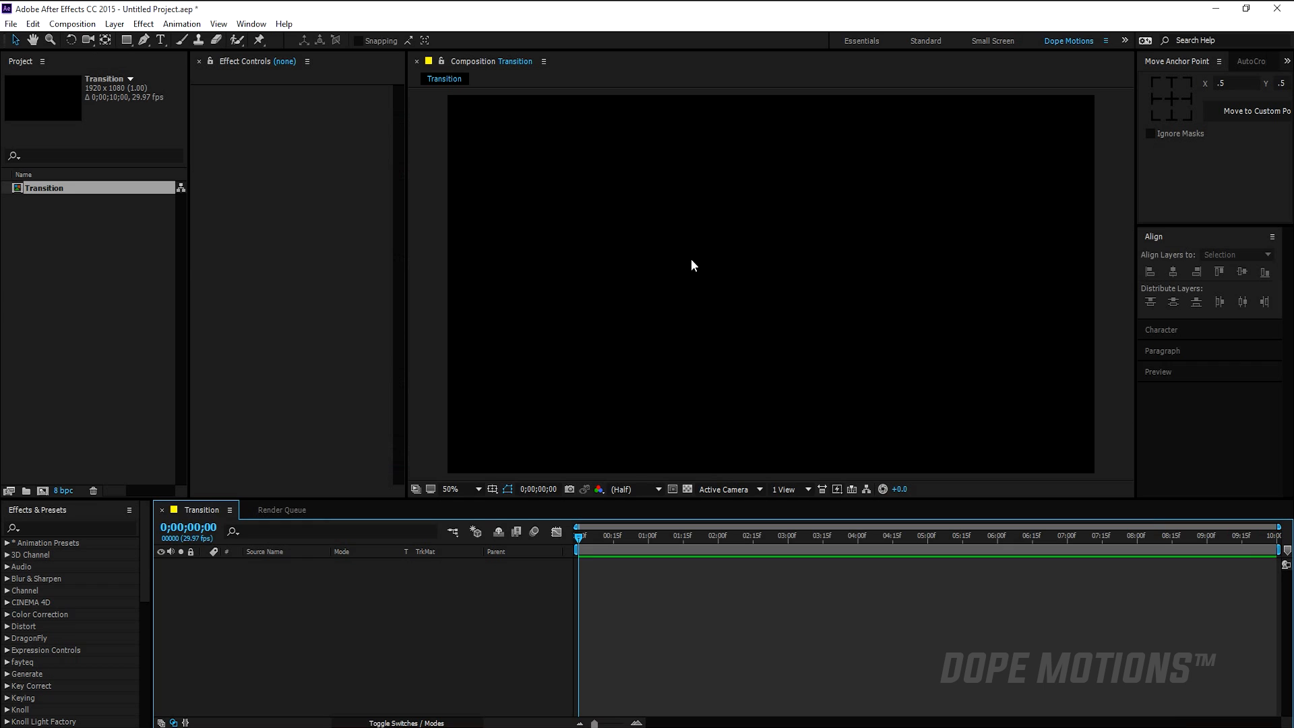
Add a shape layer with a white fill for the first bar
click(126, 40)
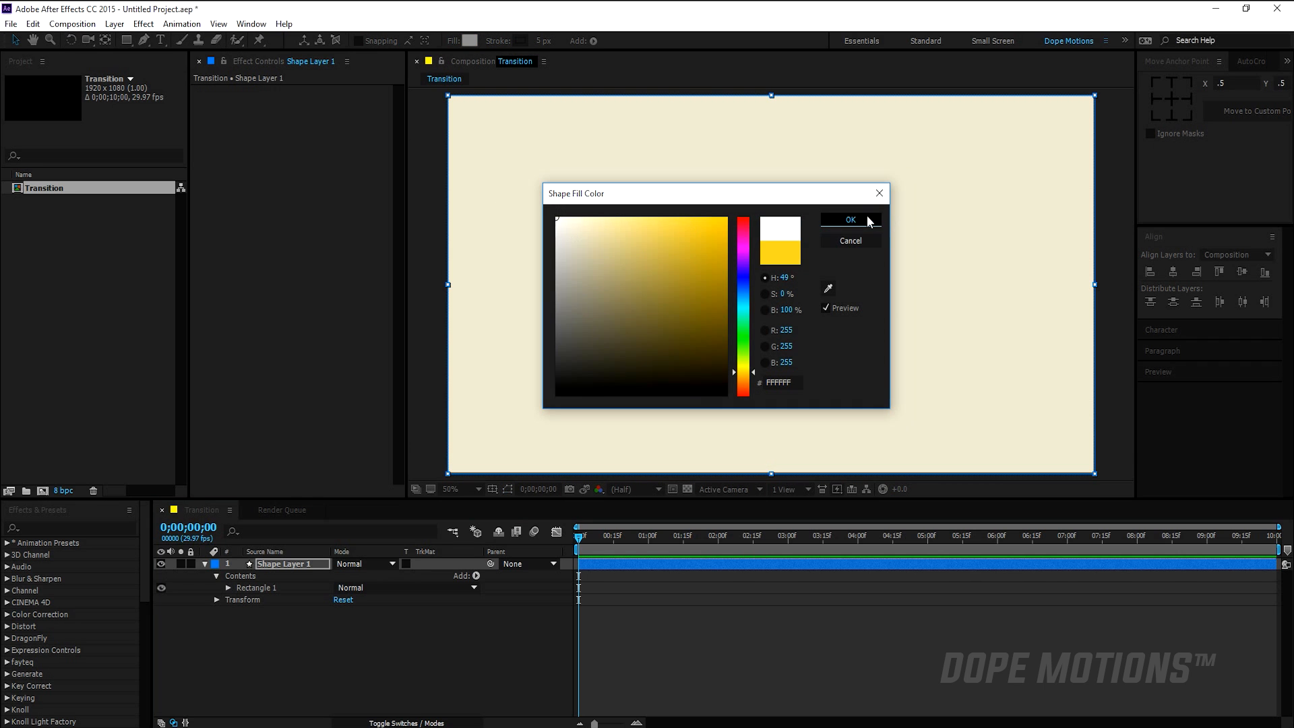
click(850, 220)
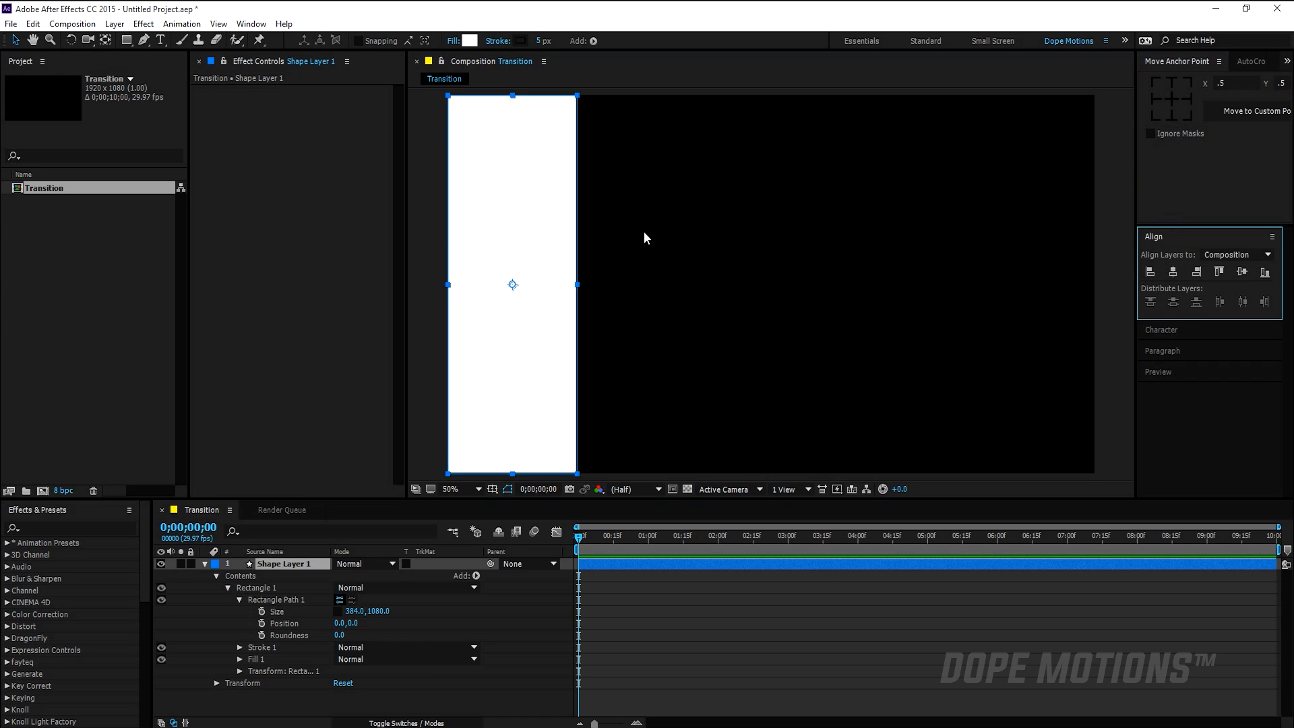
mouse_move(132, 486)
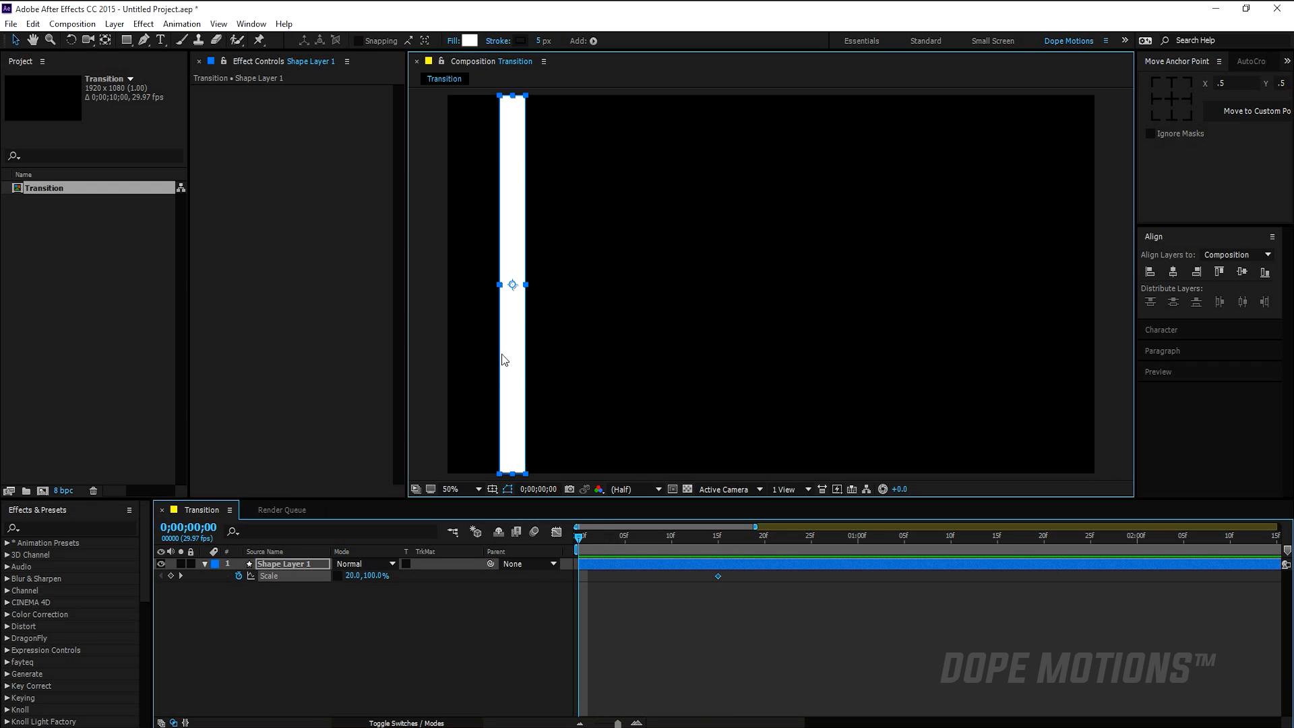
mouse_move(1192, 88)
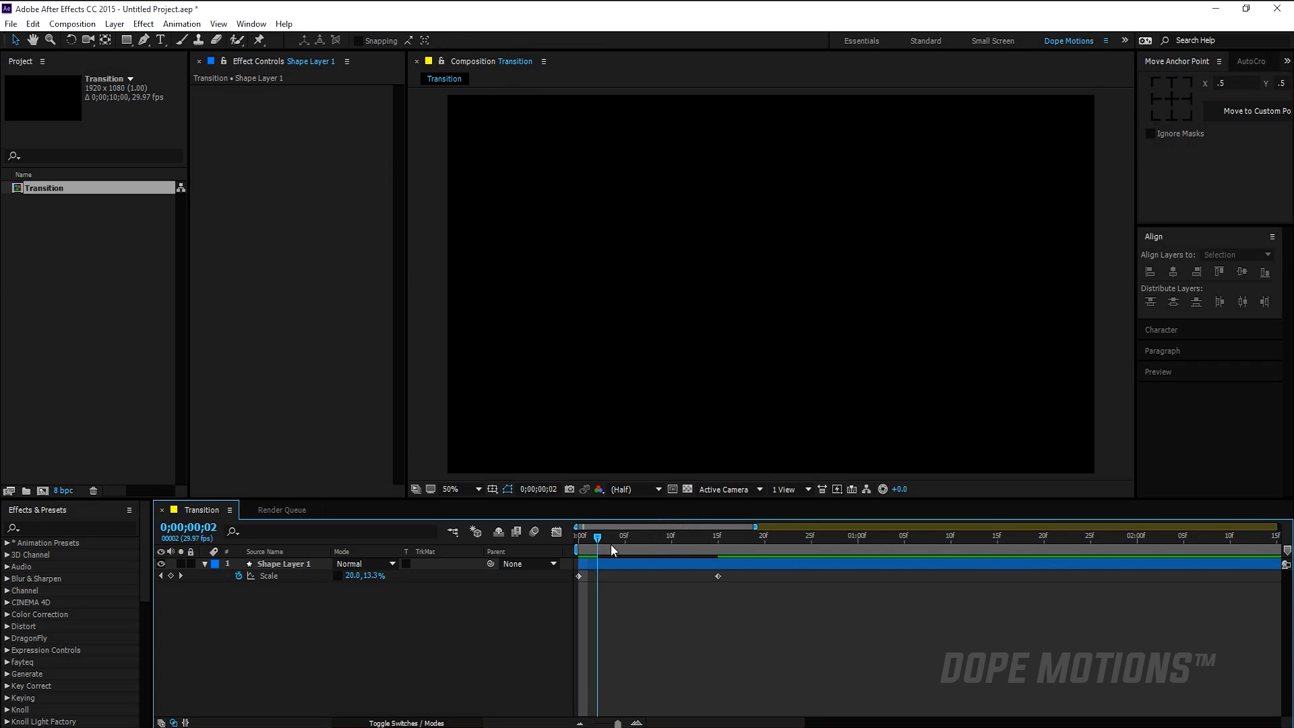
Scrub the bar animation and add a keyframe holding full bar height
drag(596, 534, 700, 535)
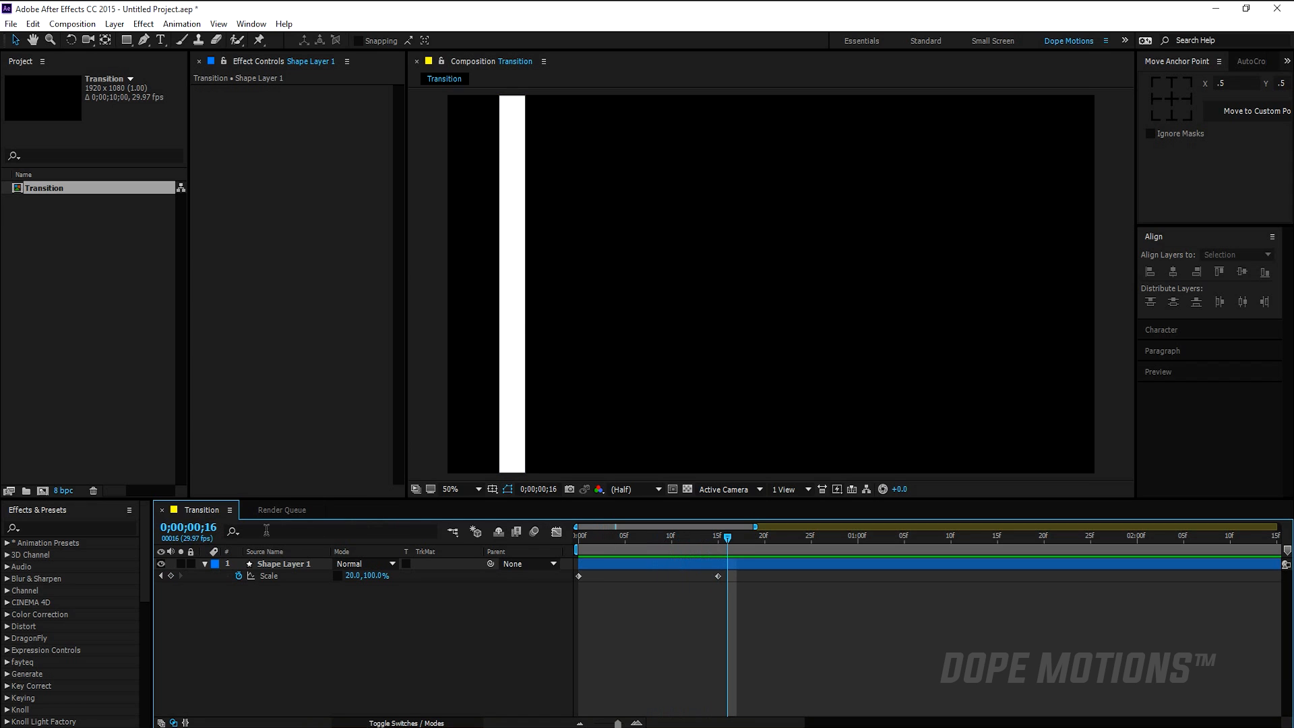
click(284, 564)
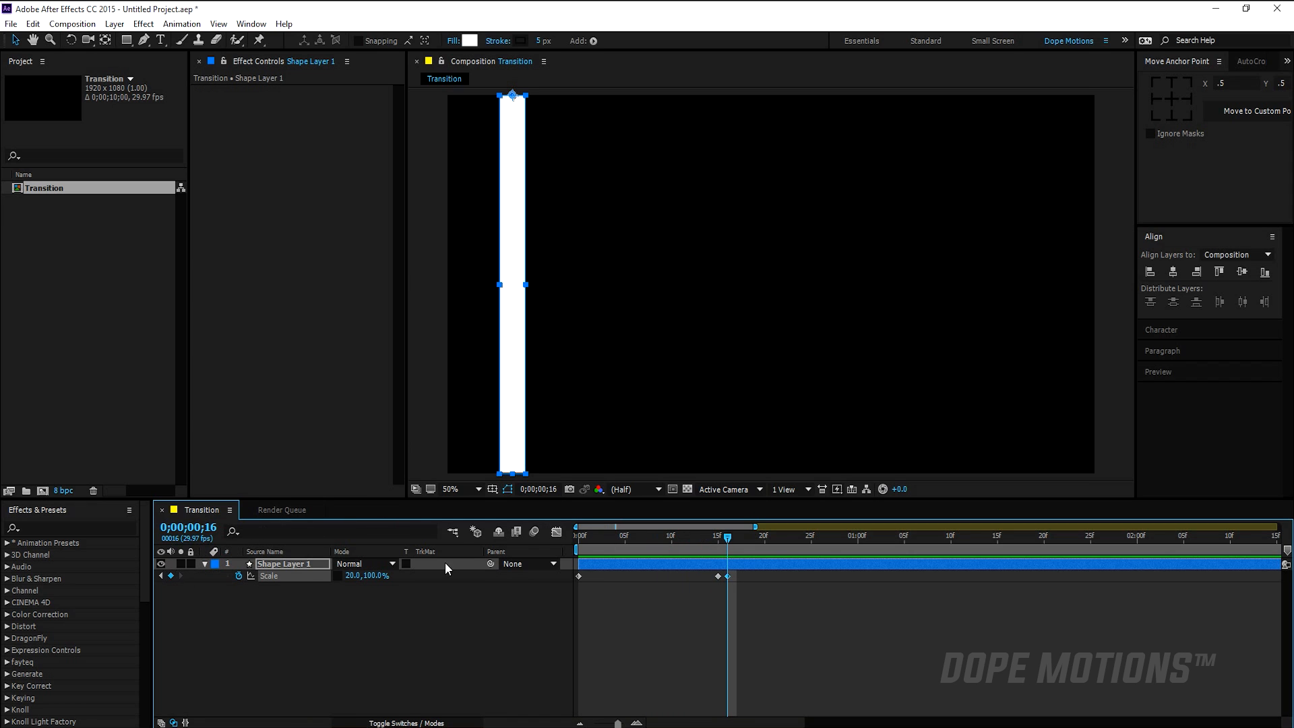
click(801, 536)
text(03)
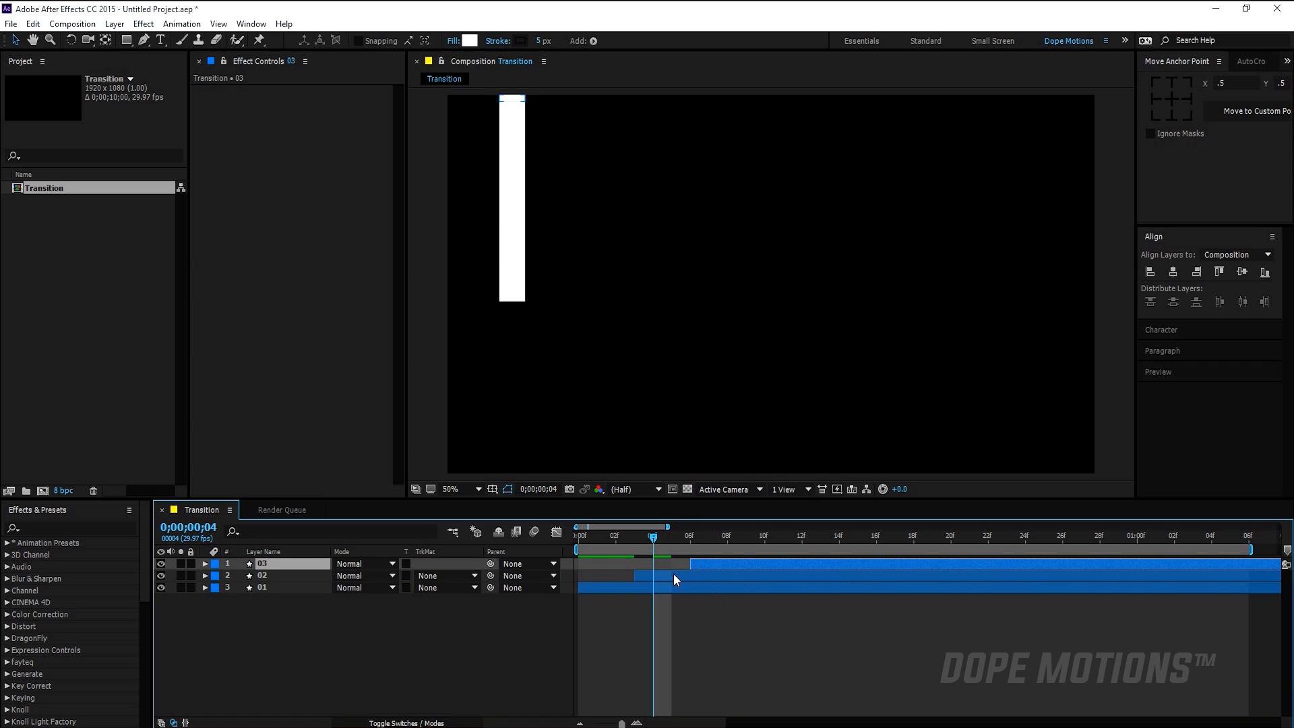
Recolour layer 02's fill to red #F0344A
click(289, 575)
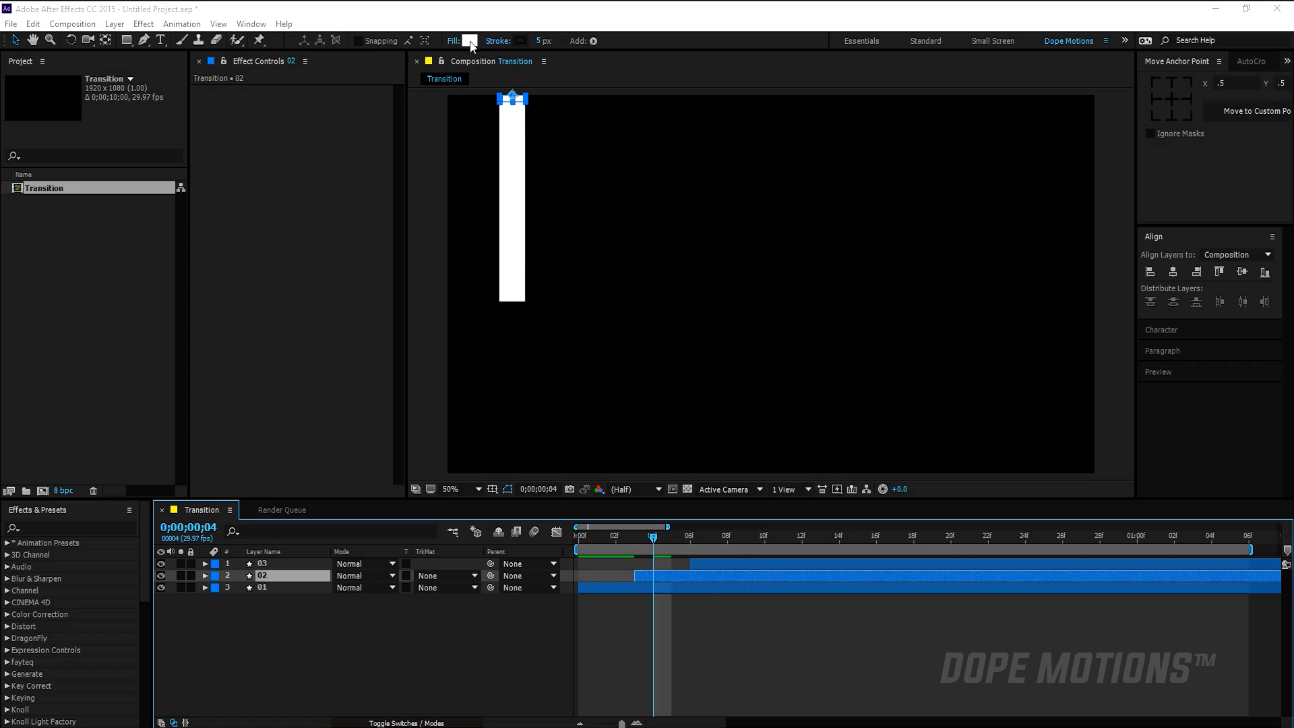
click(471, 40)
text(F0344A)
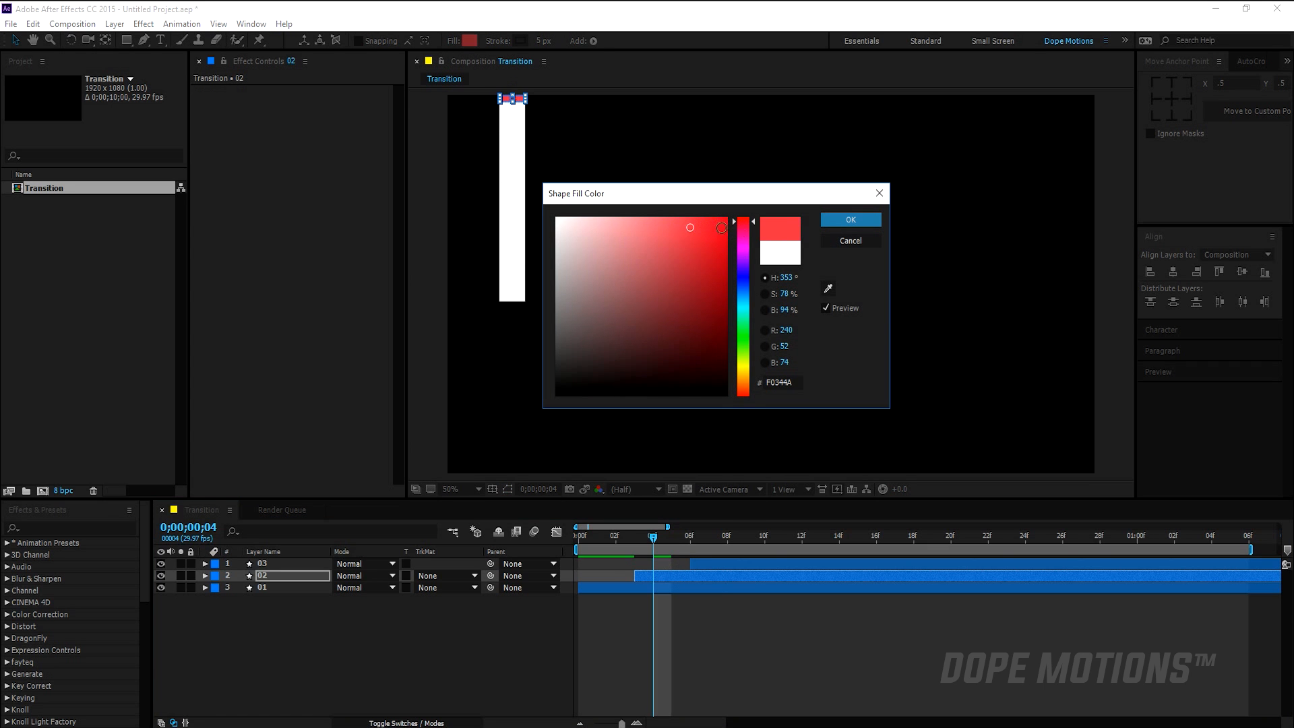
click(849, 220)
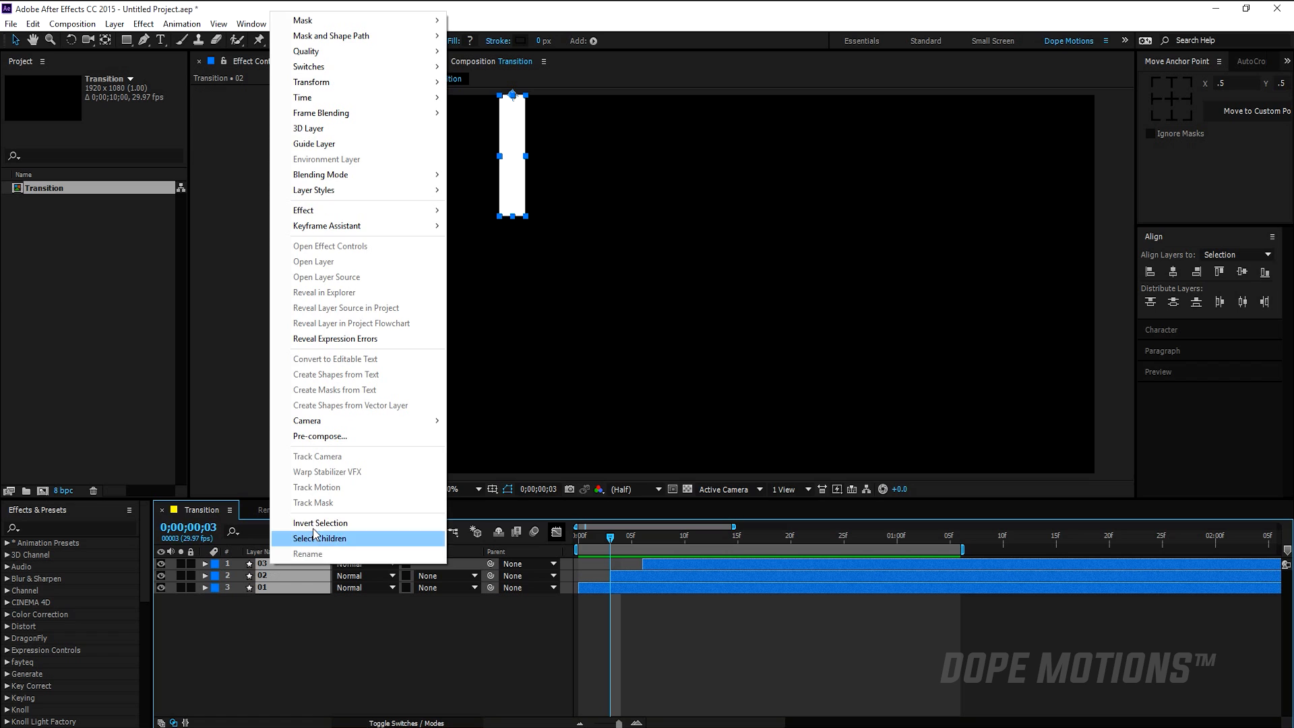
Pre-compose the three bar layers into Slide_01 and preview the animation
click(320, 436)
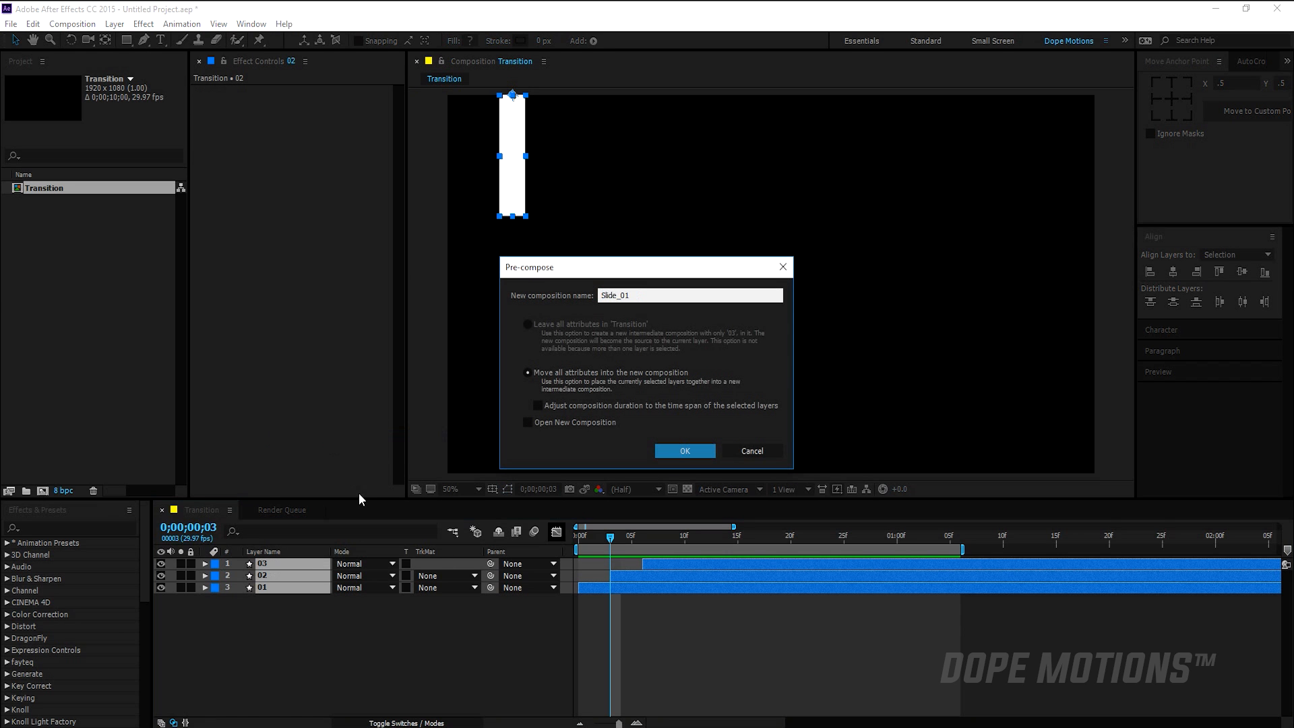
click(684, 451)
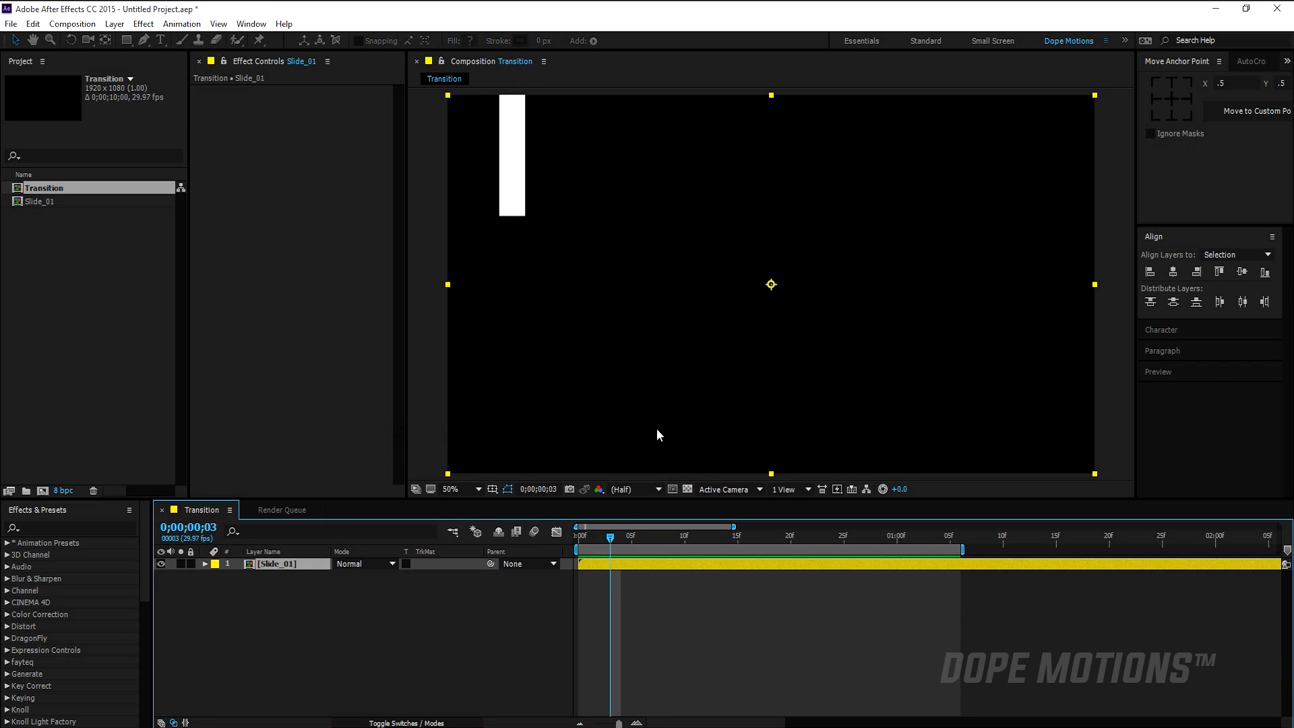
drag(611, 536, 843, 537)
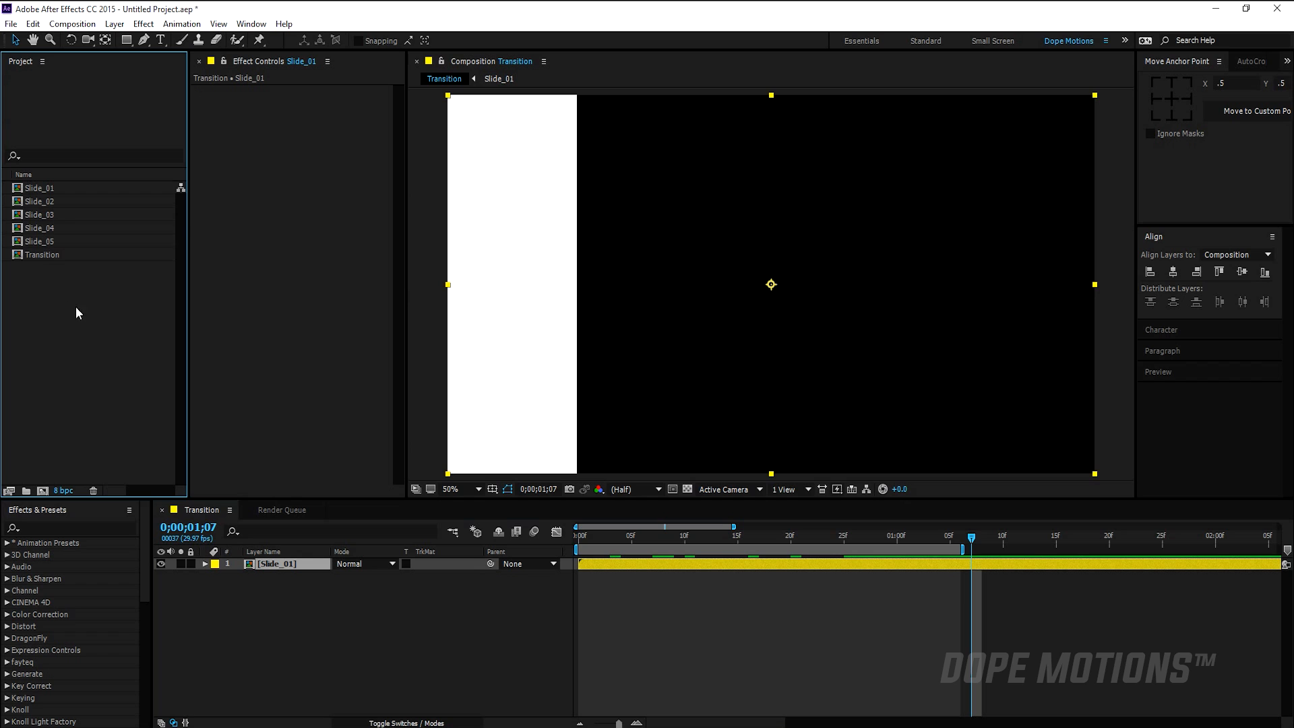
Add Slide_02–Slide_05 to Transition and set preview resolution to Full
click(40, 200)
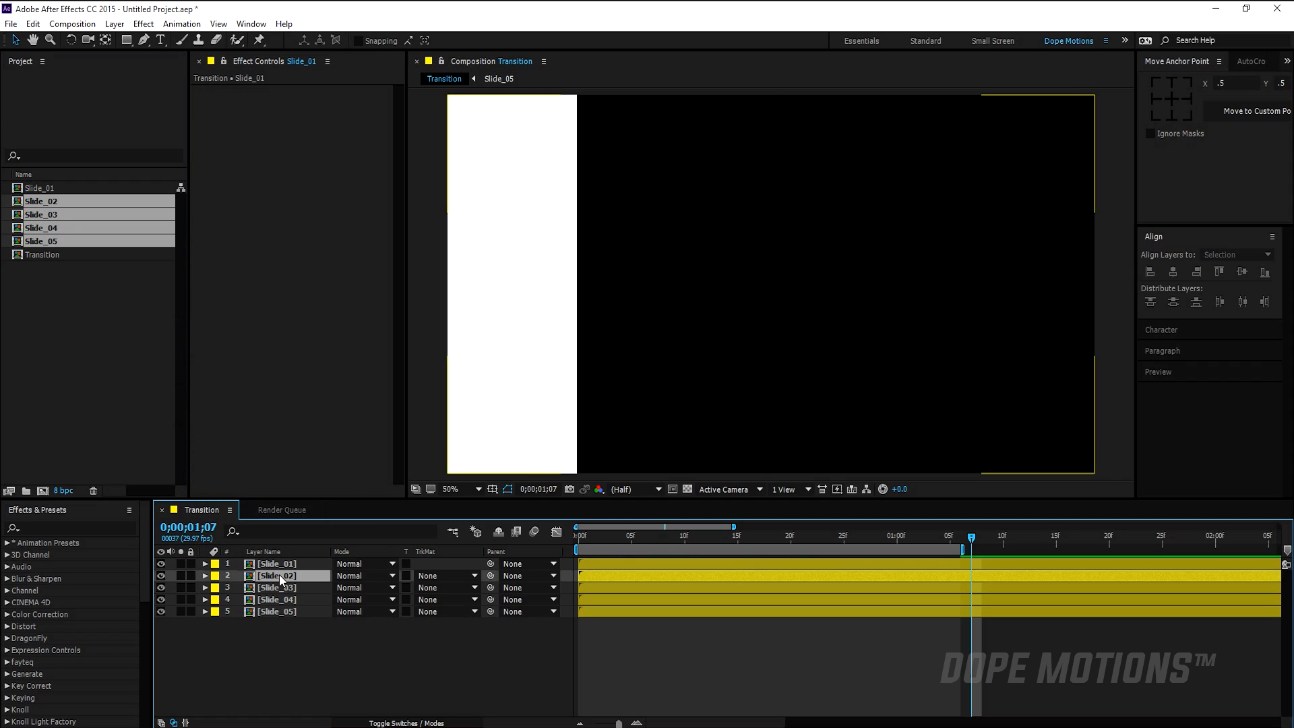
click(276, 575)
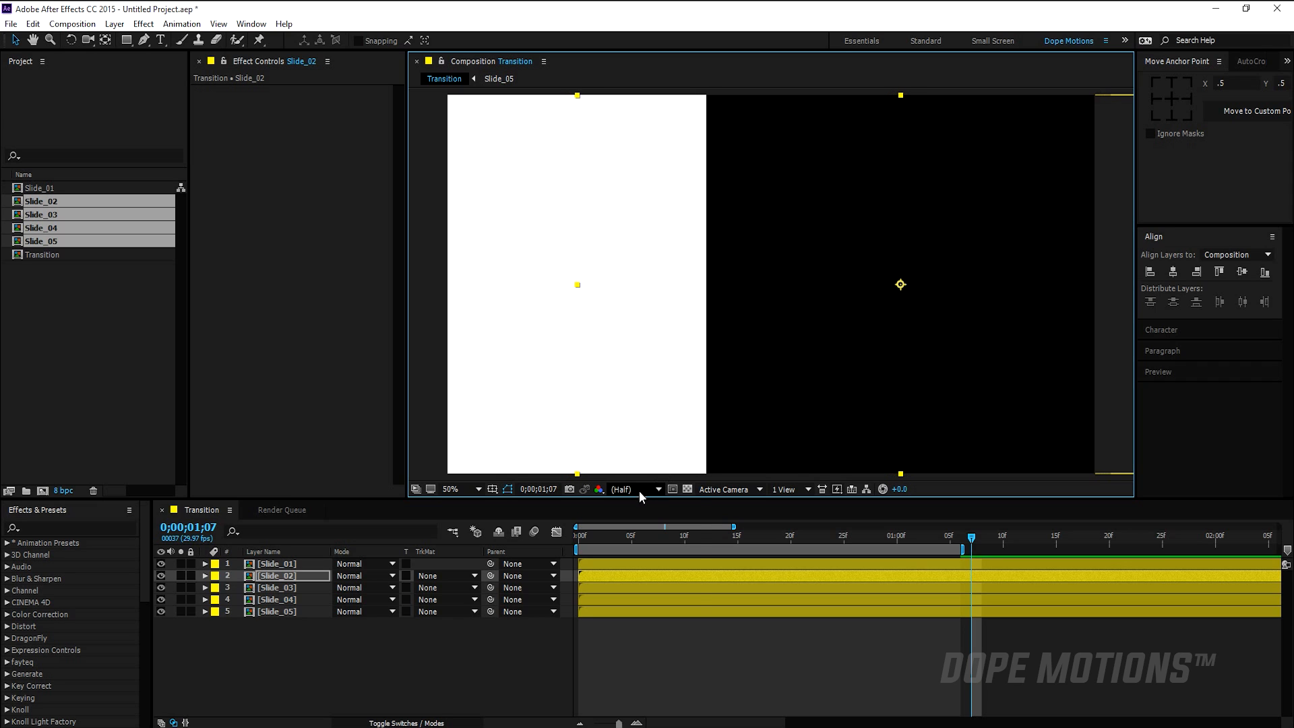
click(636, 489)
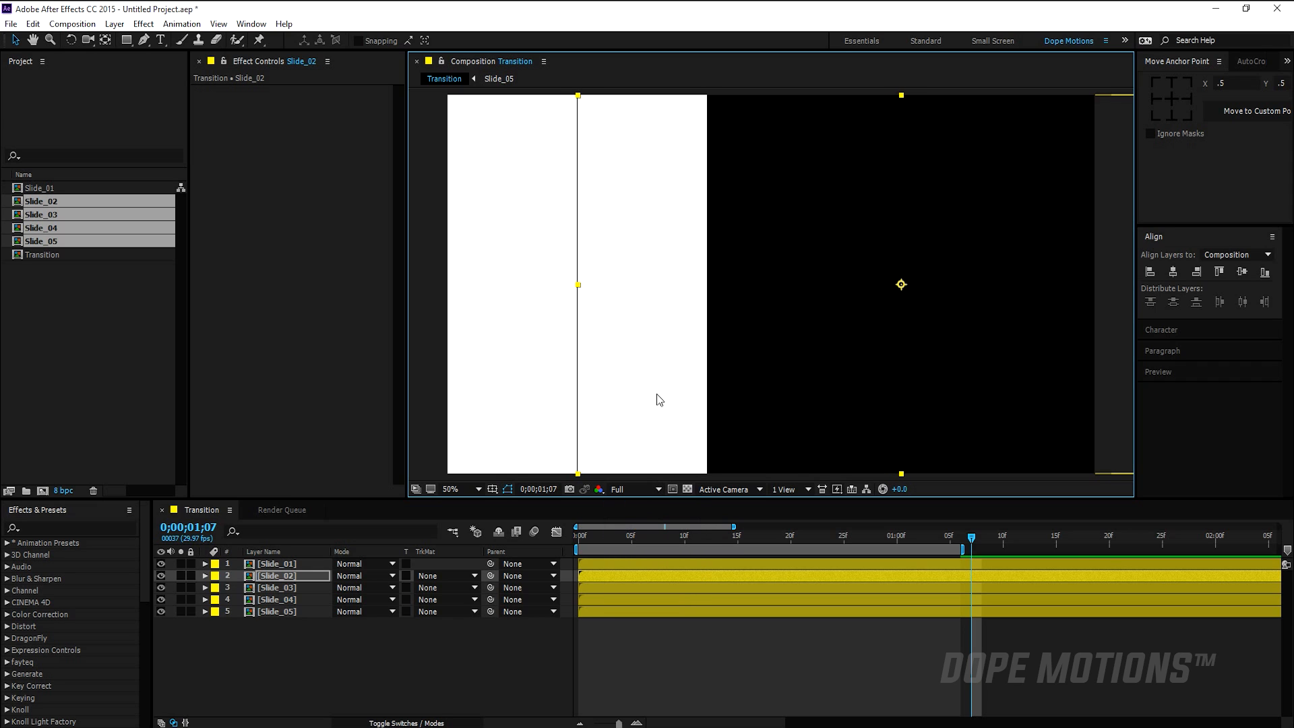
Move the remaining slide layers into columns and preview the five-bar animation
click(277, 587)
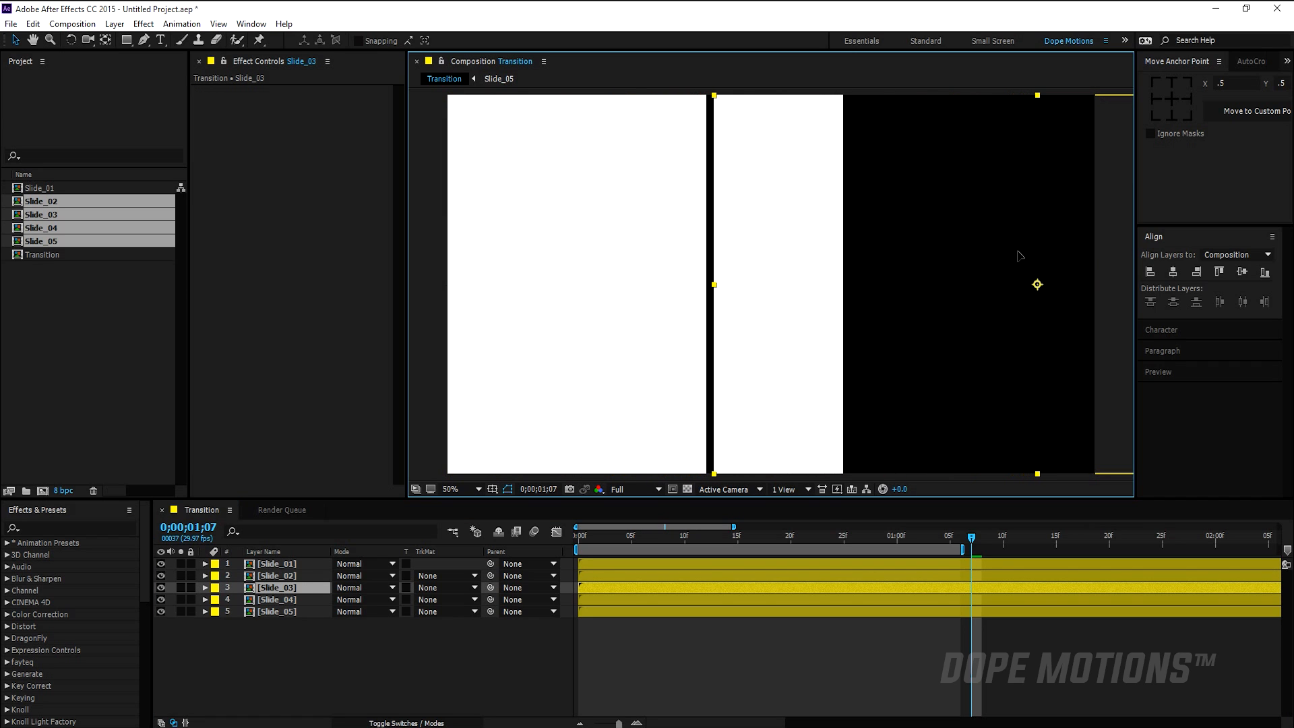
click(280, 600)
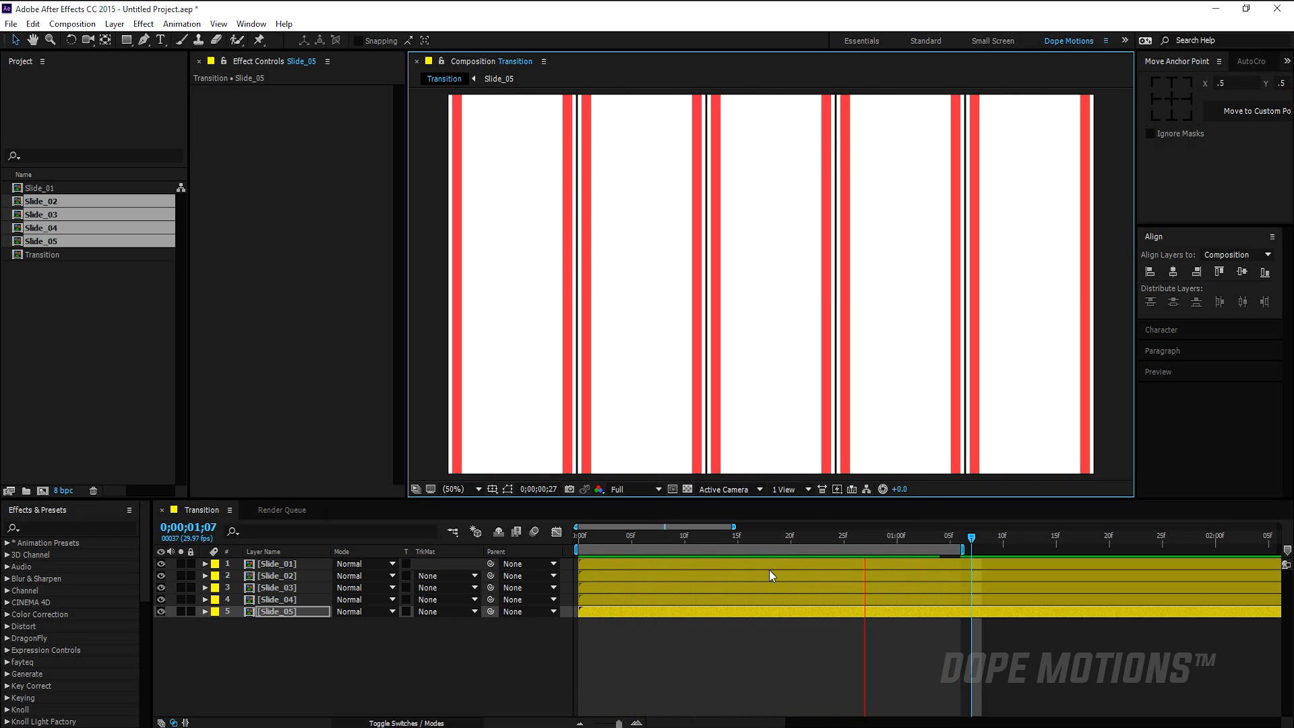
mouse_move(652, 540)
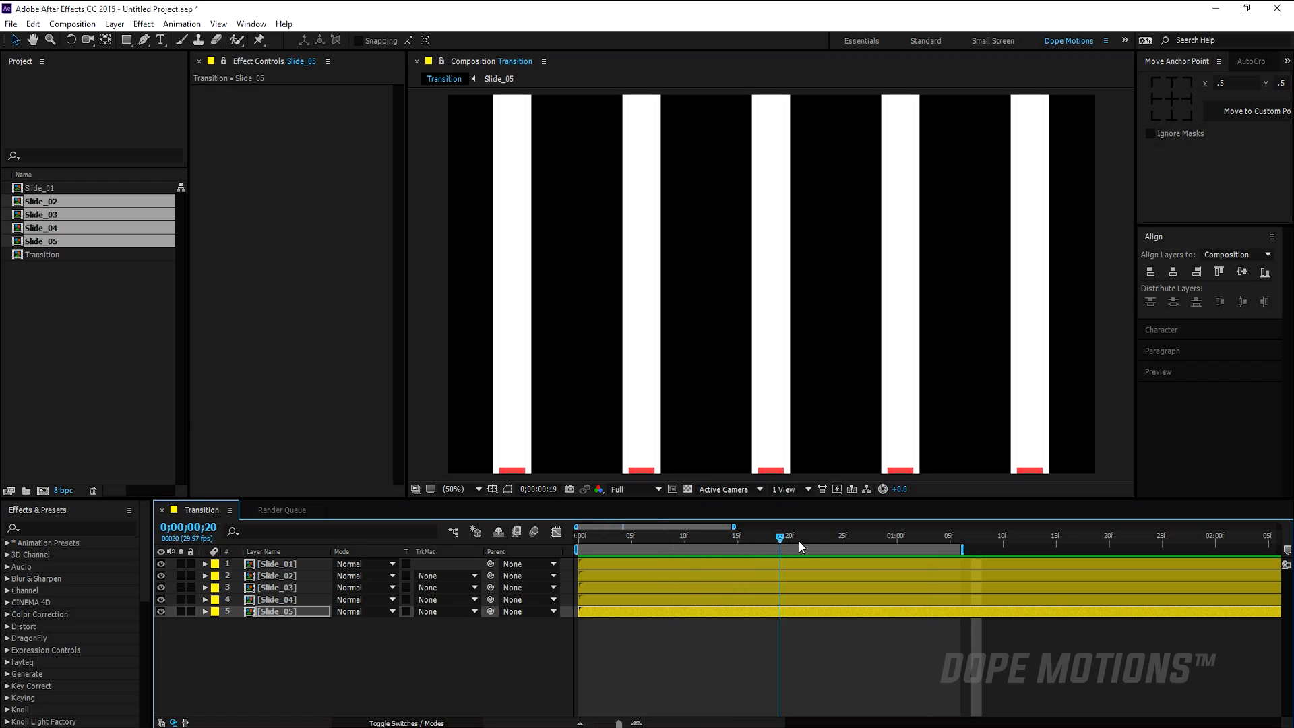
drag(781, 537, 863, 537)
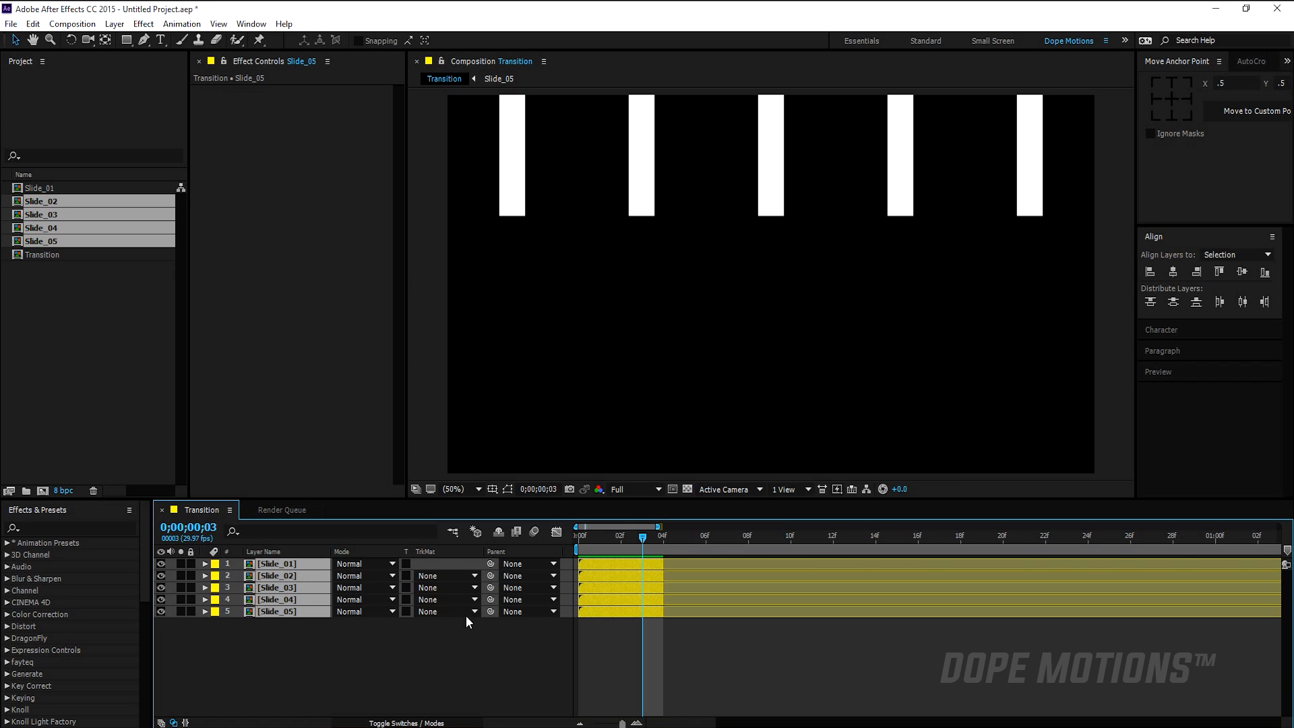
mouse_move(180, 23)
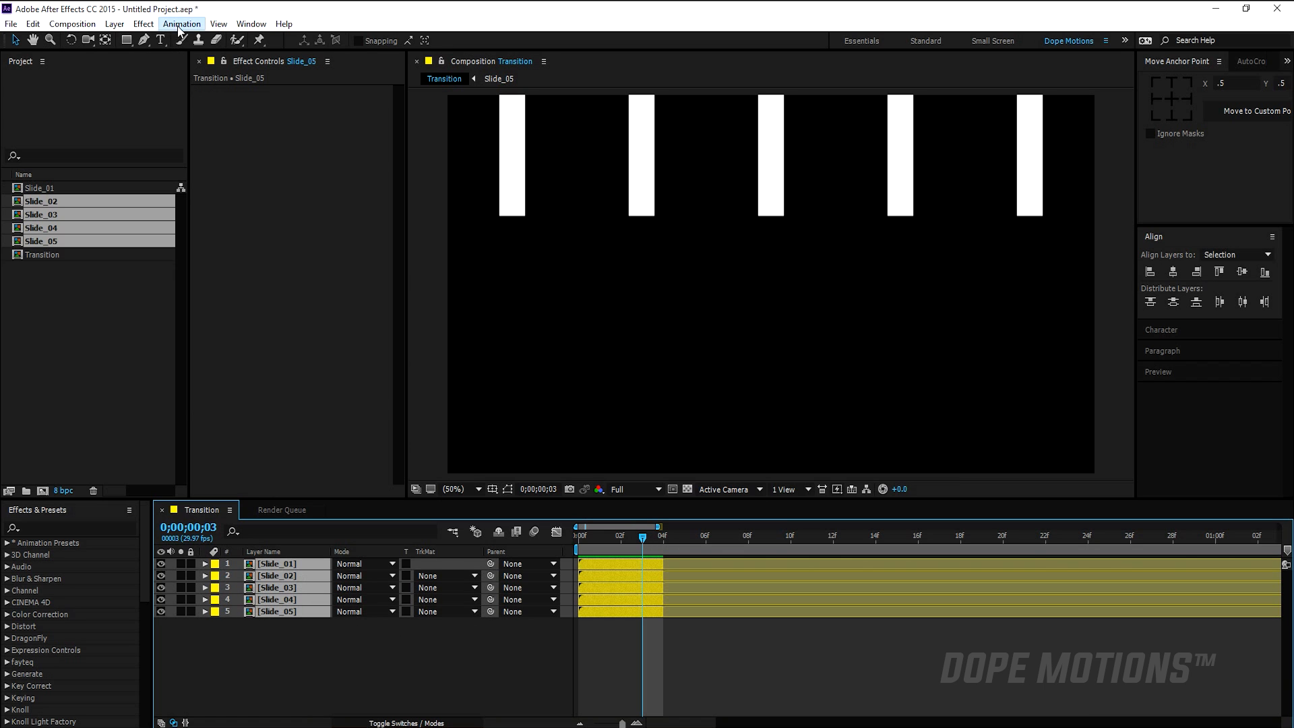
Sequence the five slide layers with Keyframe Assistant, without overlap
click(180, 23)
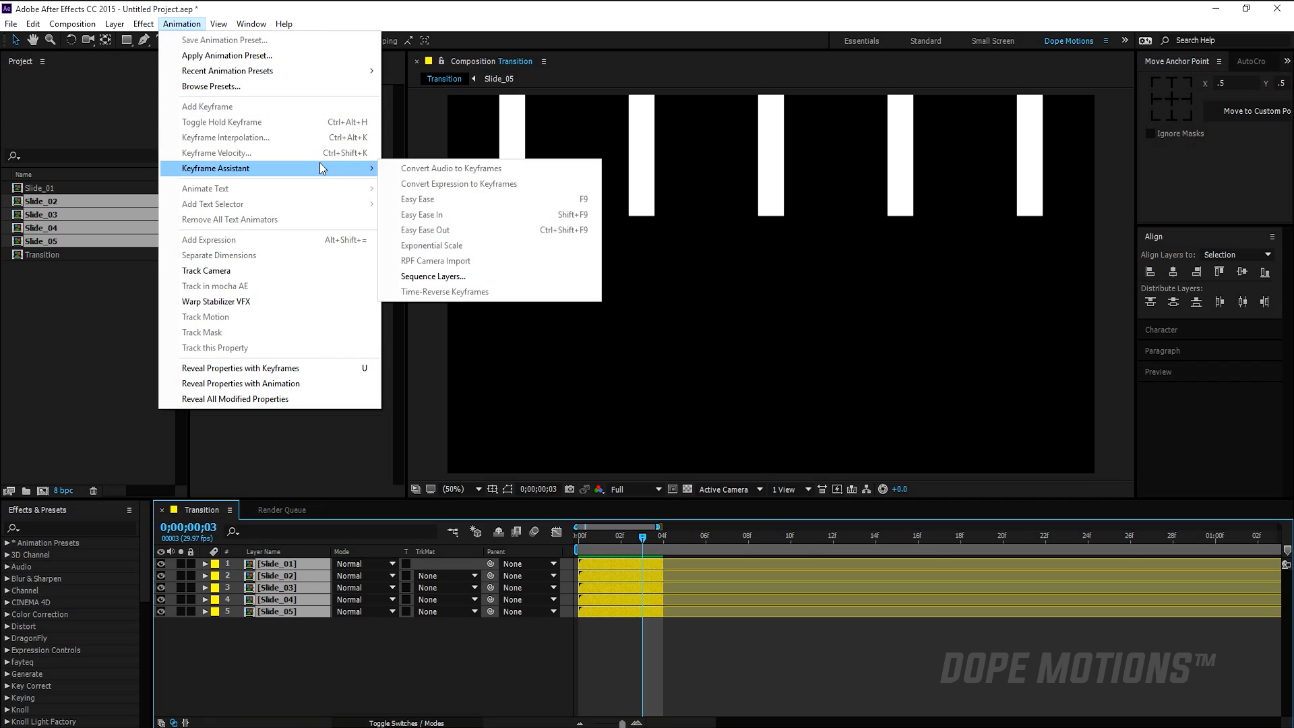
click(433, 277)
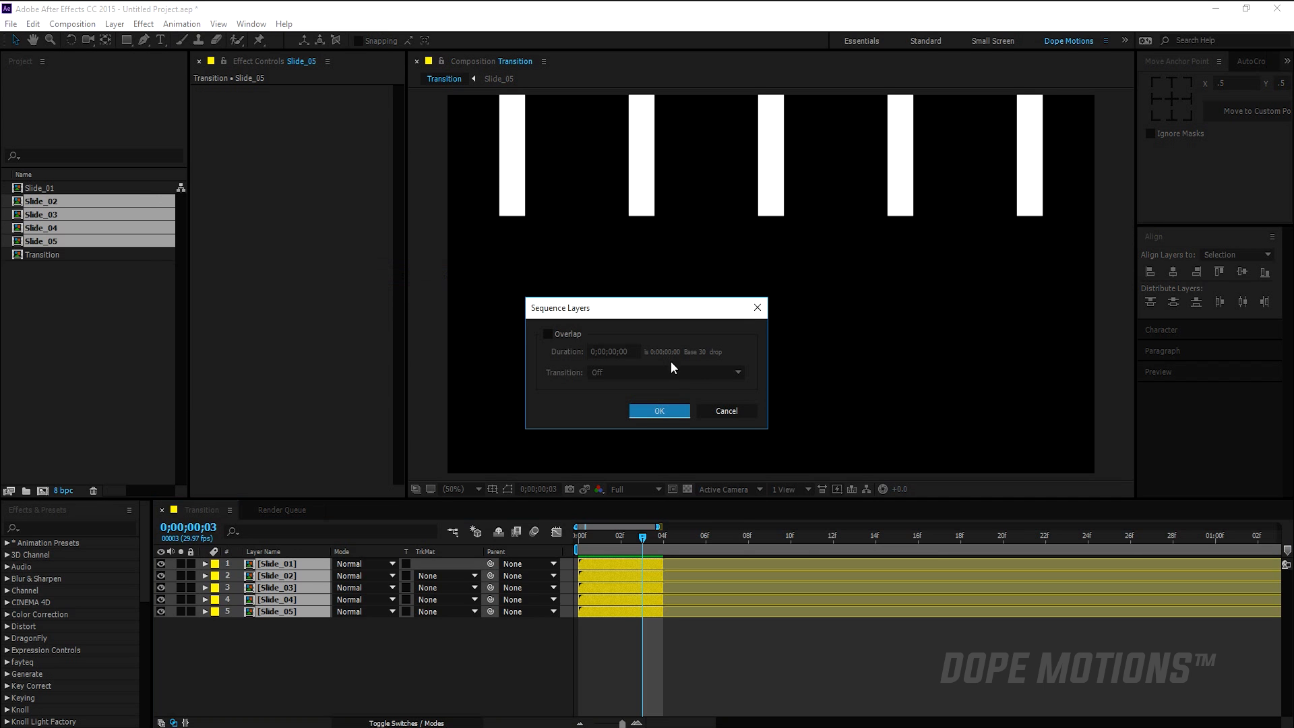
click(659, 411)
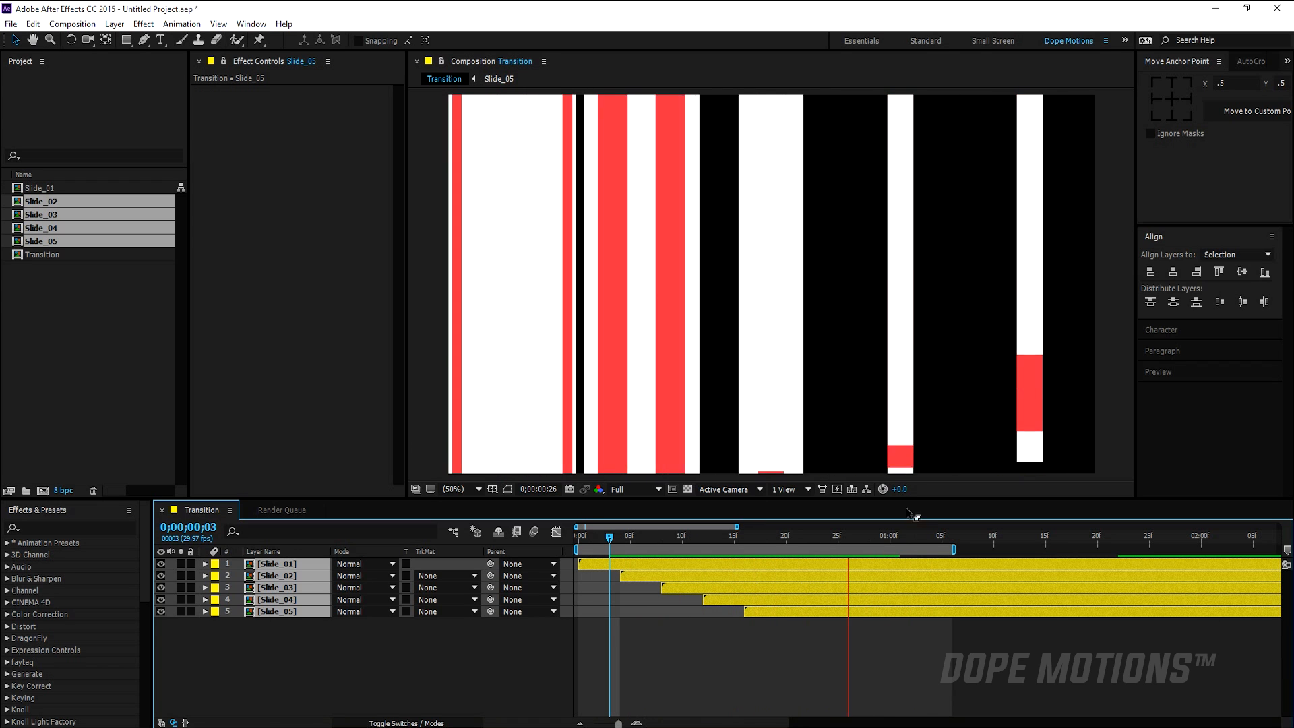
Pre-compose Slide_01–Slide_05 into a 'Main Slide' composition
click(1078, 537)
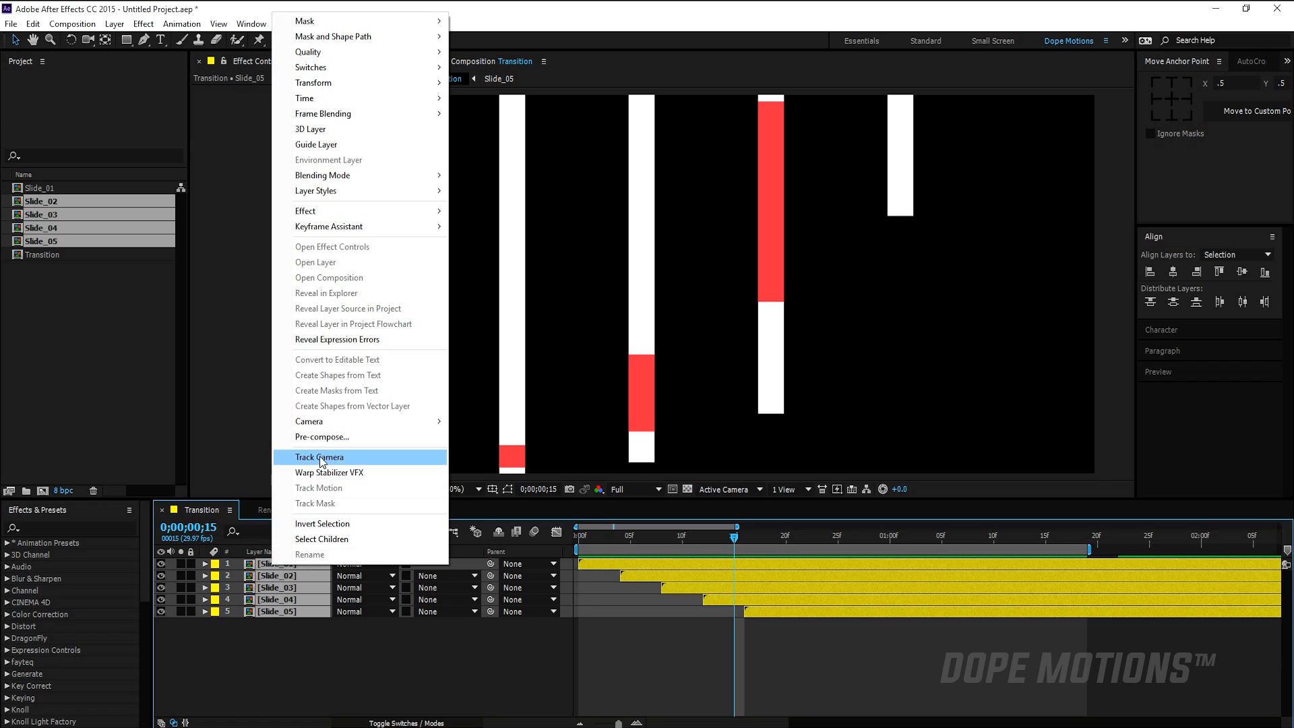
click(322, 437)
text(Main Slide)
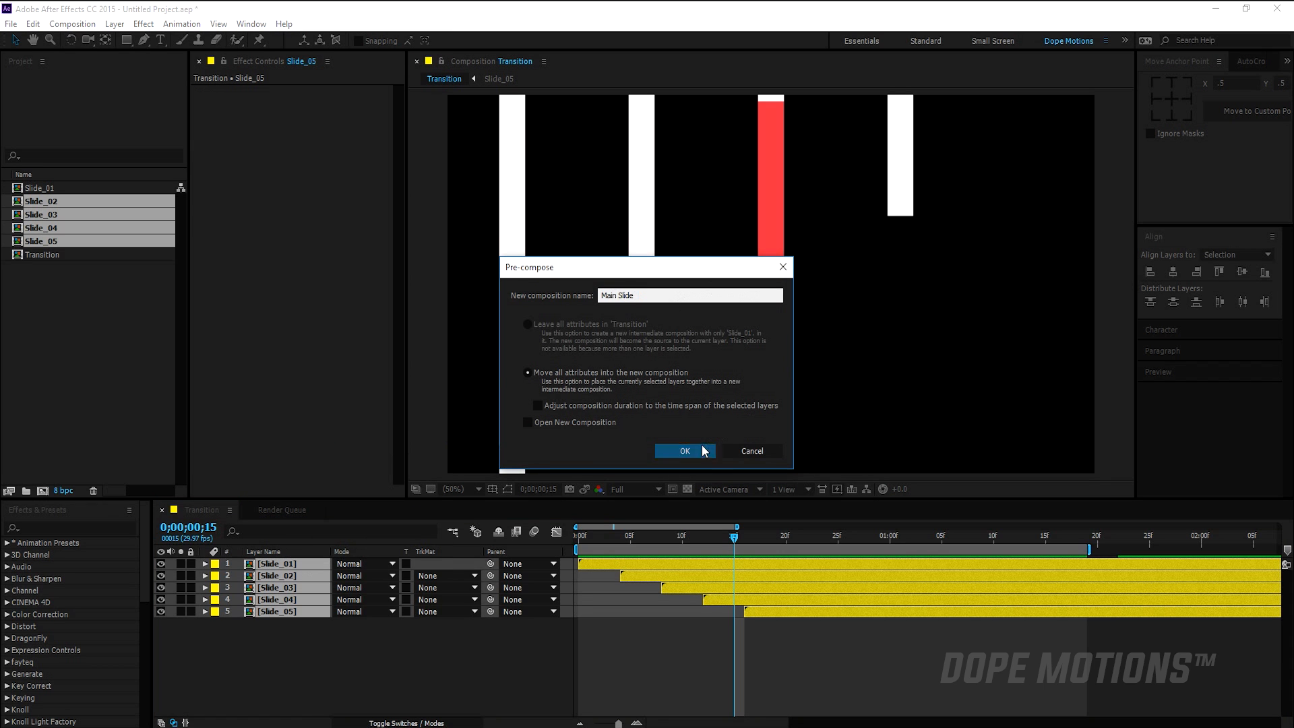
click(684, 451)
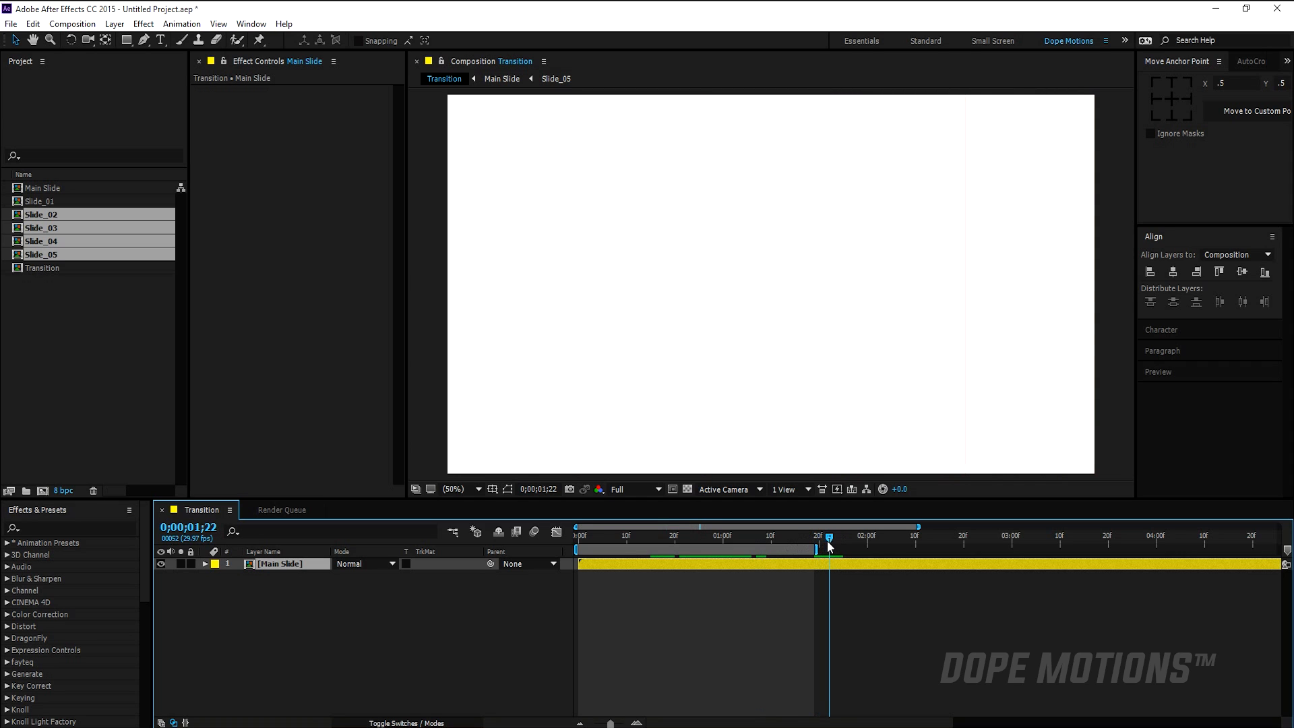
Scrub the transition and deselect the Main Slide layers
drag(830, 537, 859, 537)
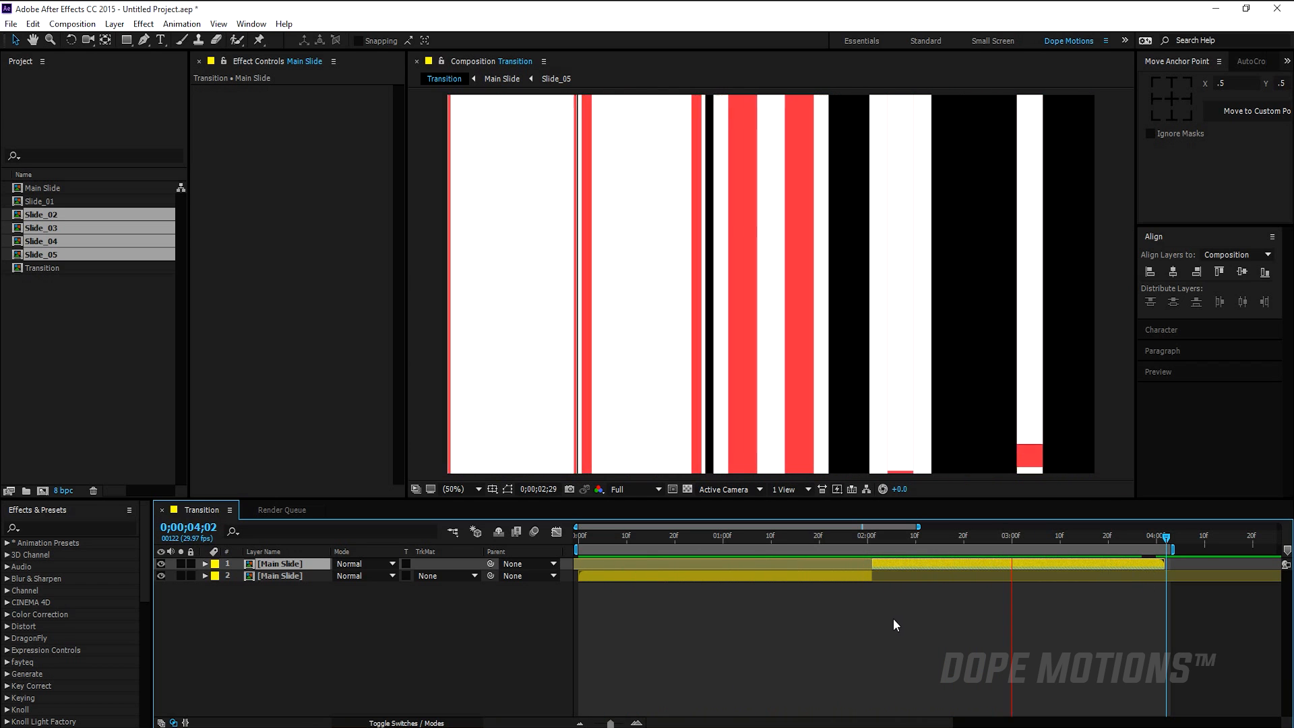
click(863, 542)
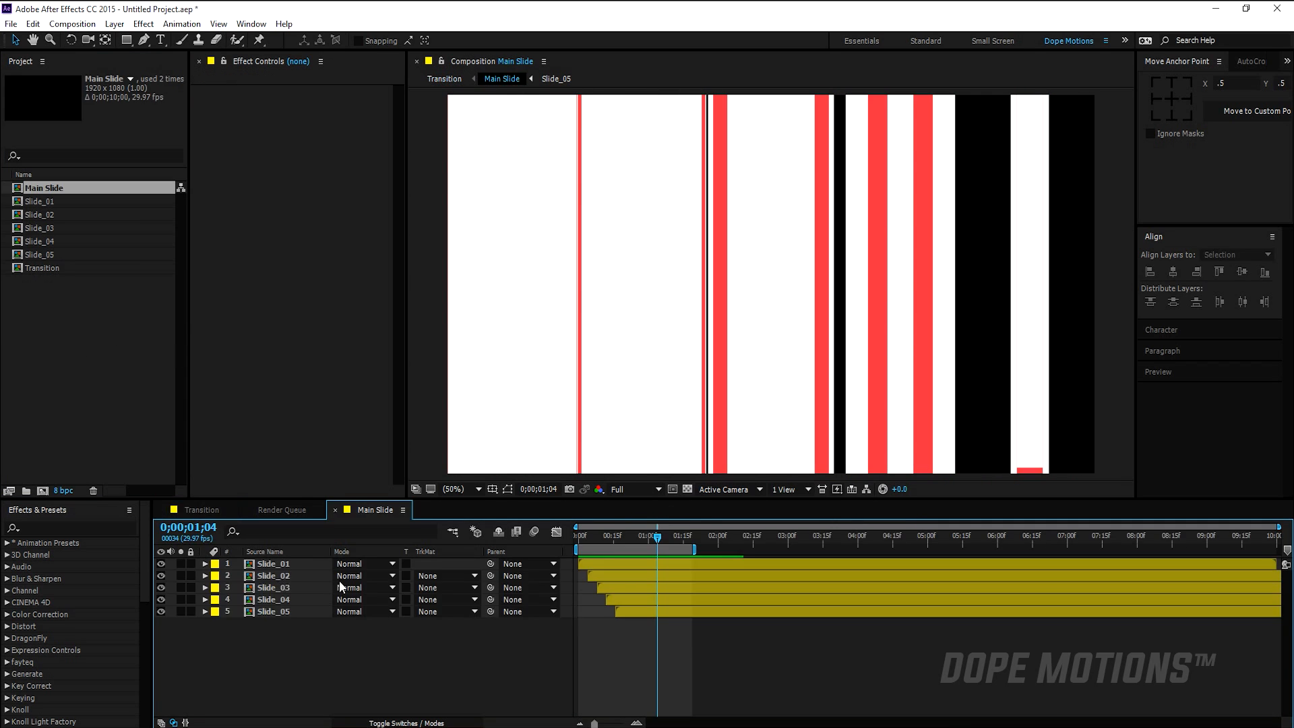
Recolour Slide_02's bars blue and Slide_03's bars orange
double_click(40, 214)
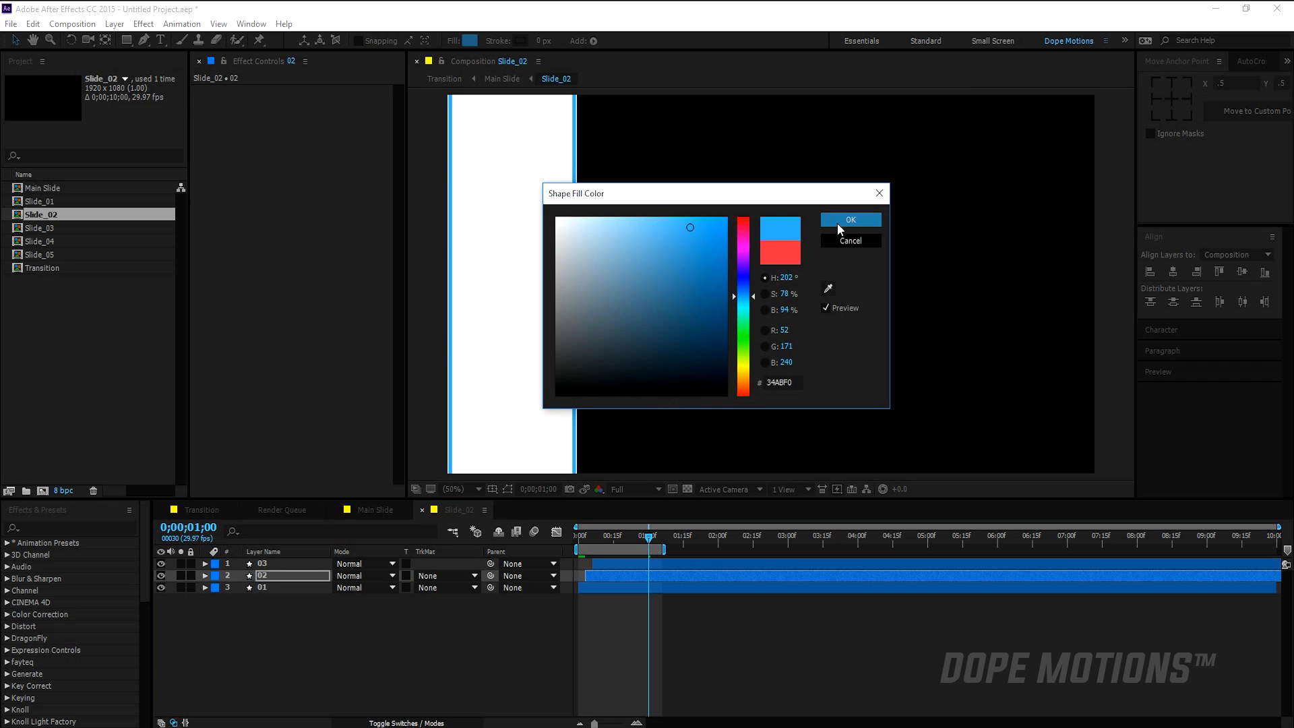
click(850, 220)
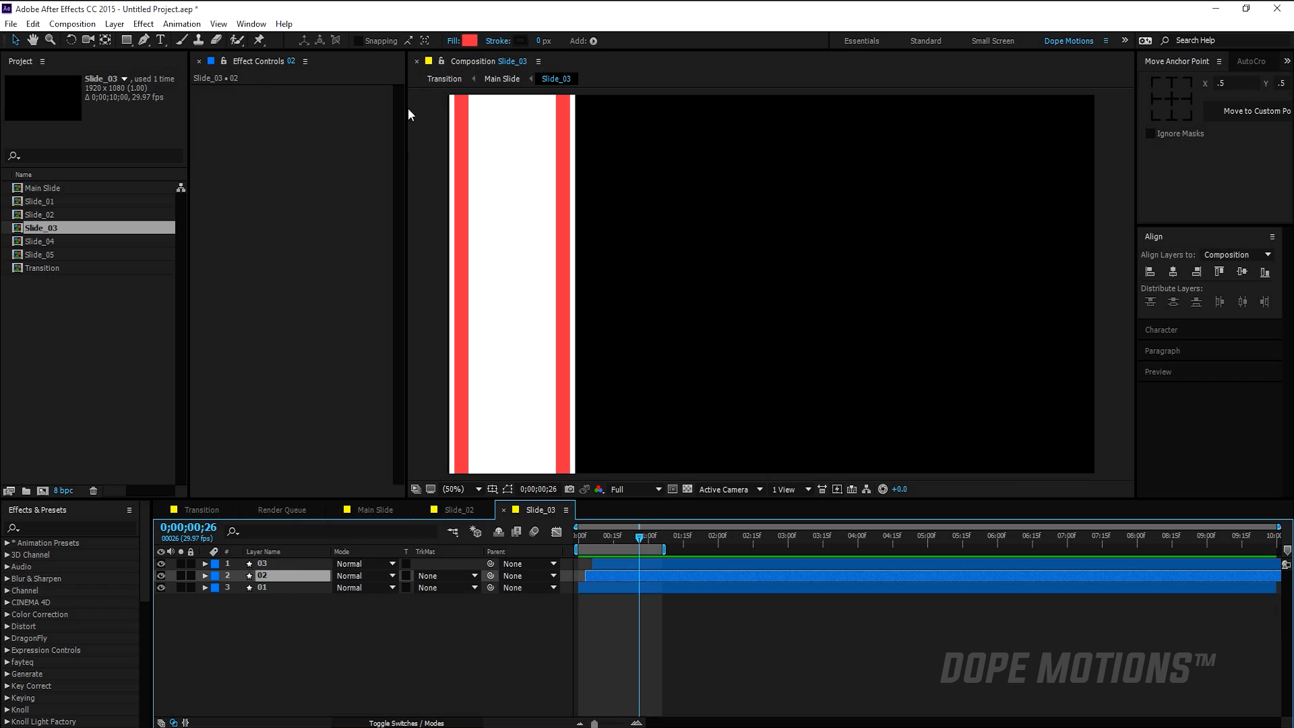
click(467, 40)
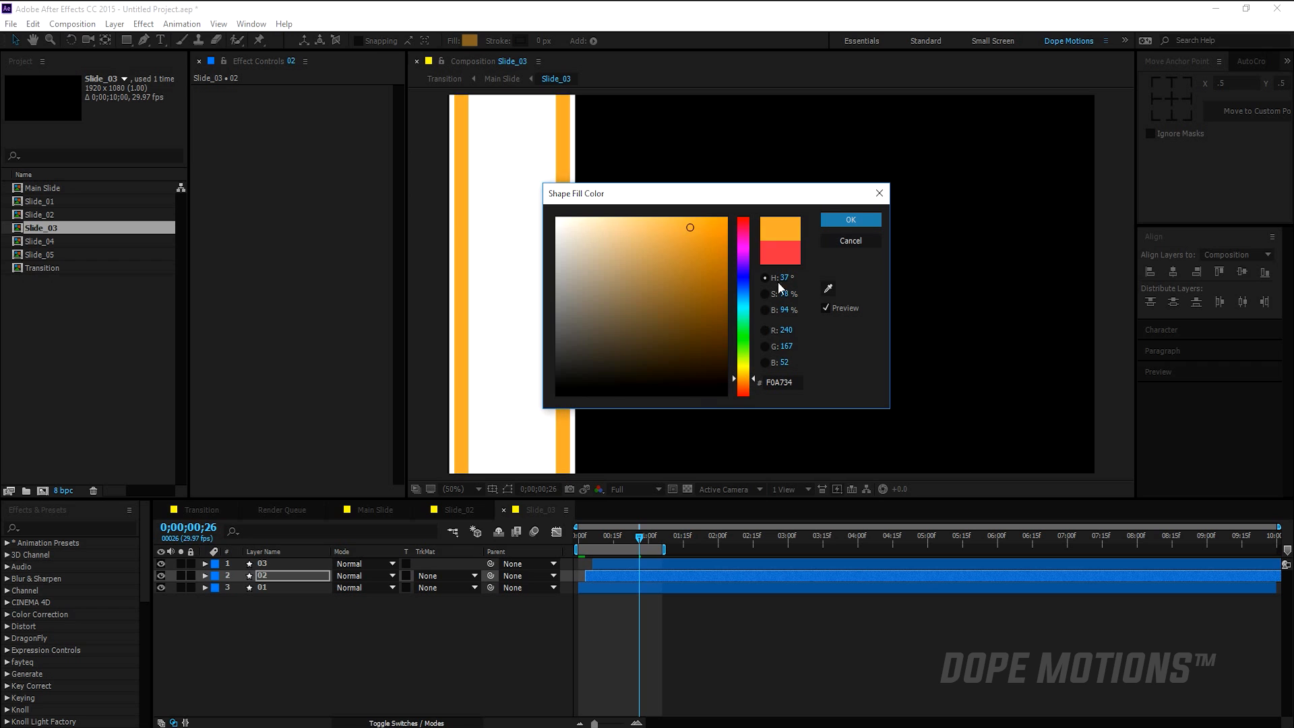
click(850, 220)
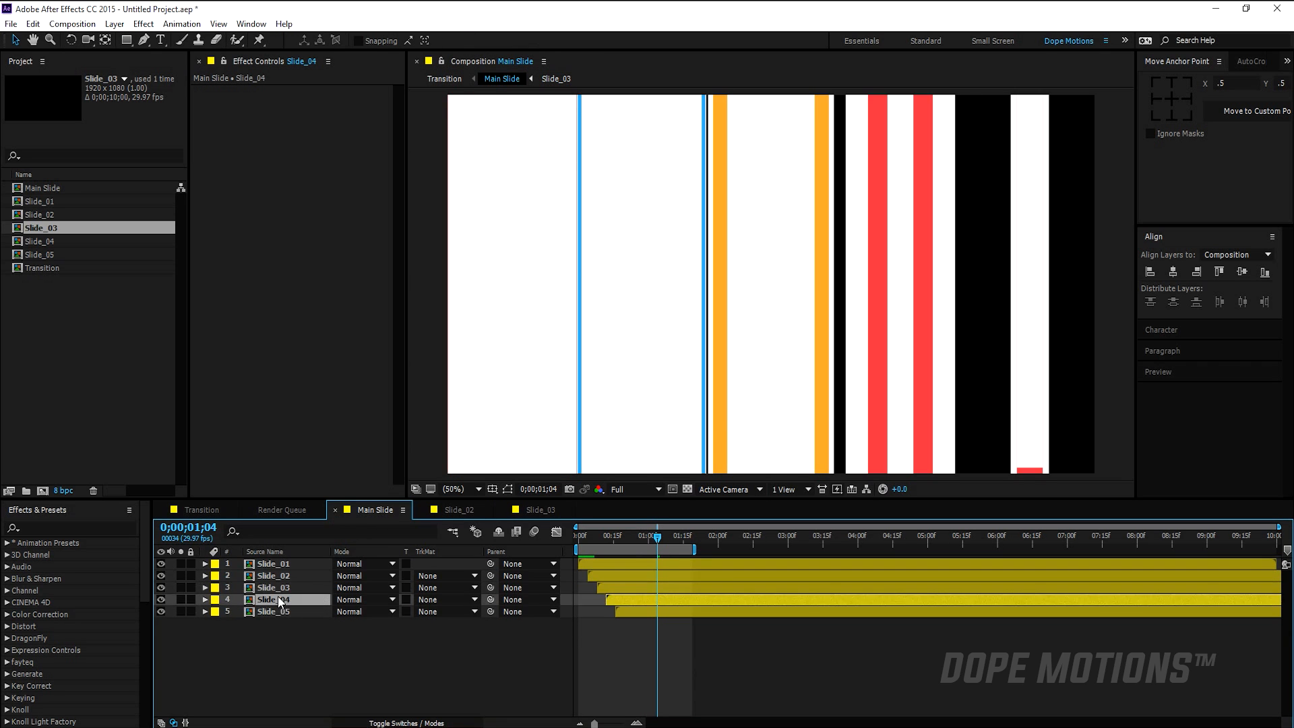
Recolour Slide_04's bars green and shift Slide_05's bar fill hue to purple
double_click(273, 599)
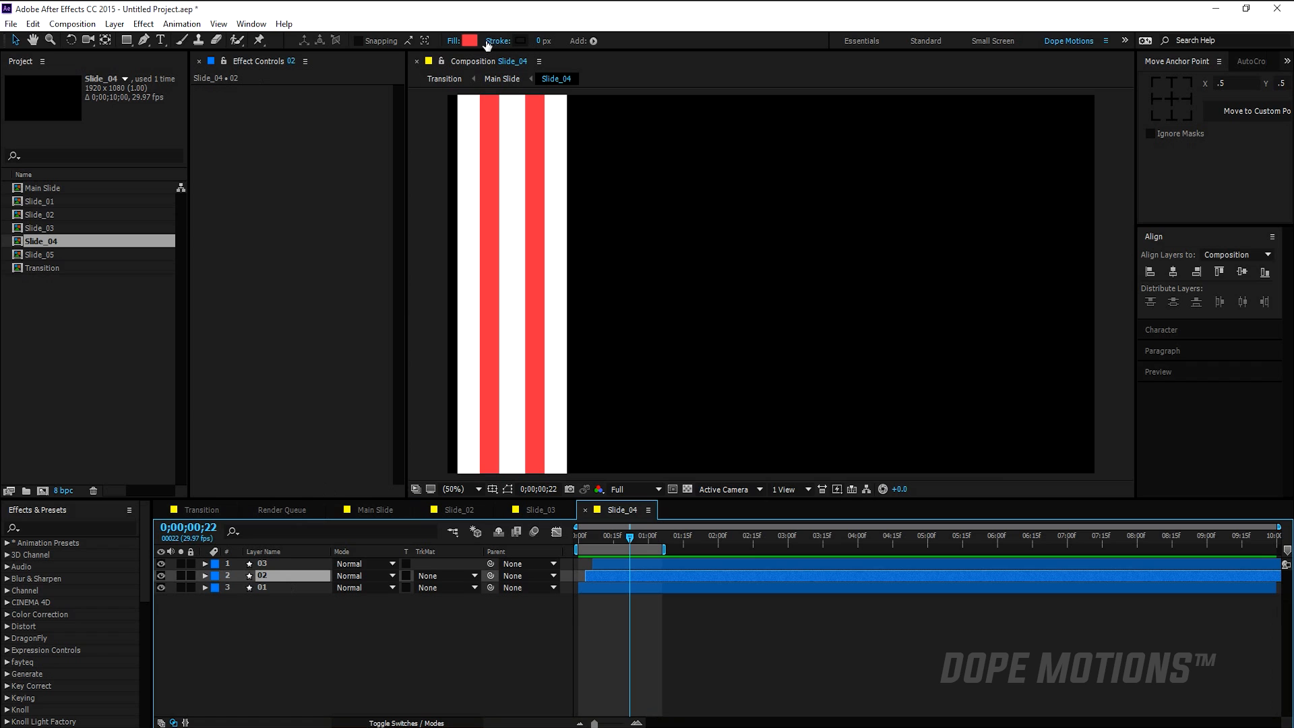
click(469, 41)
text(34F088)
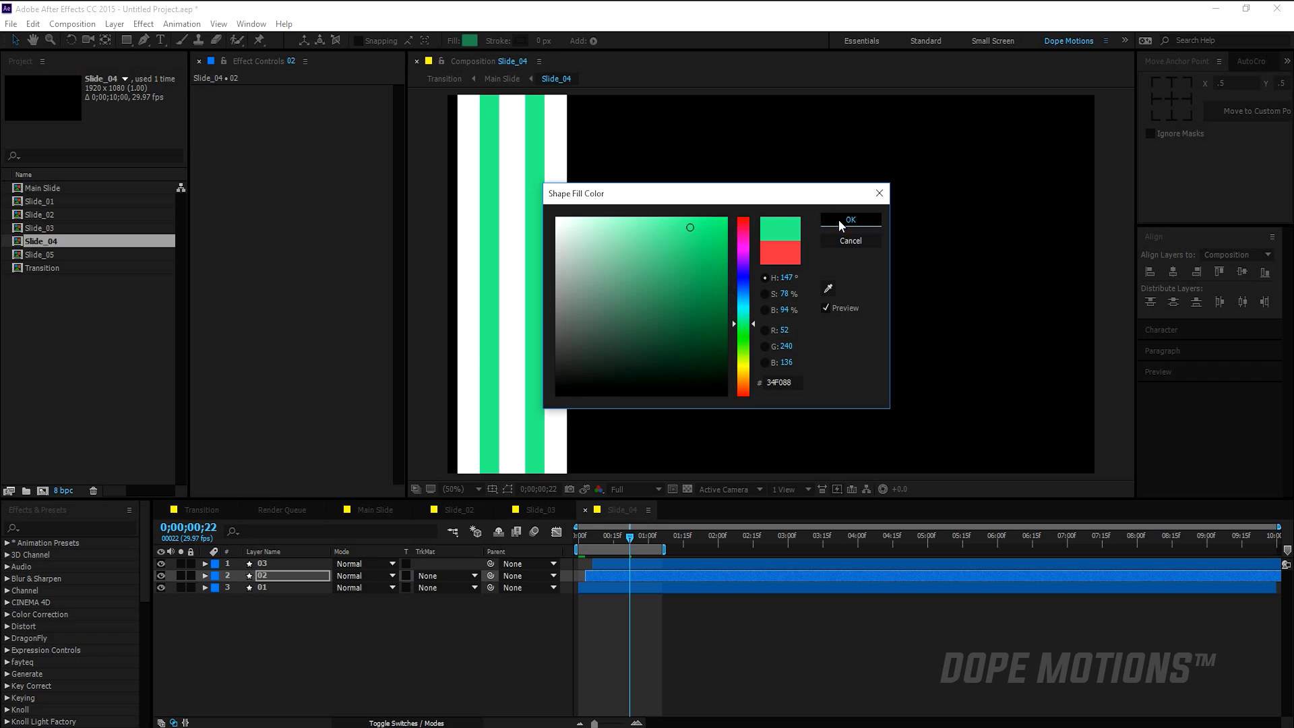
click(849, 220)
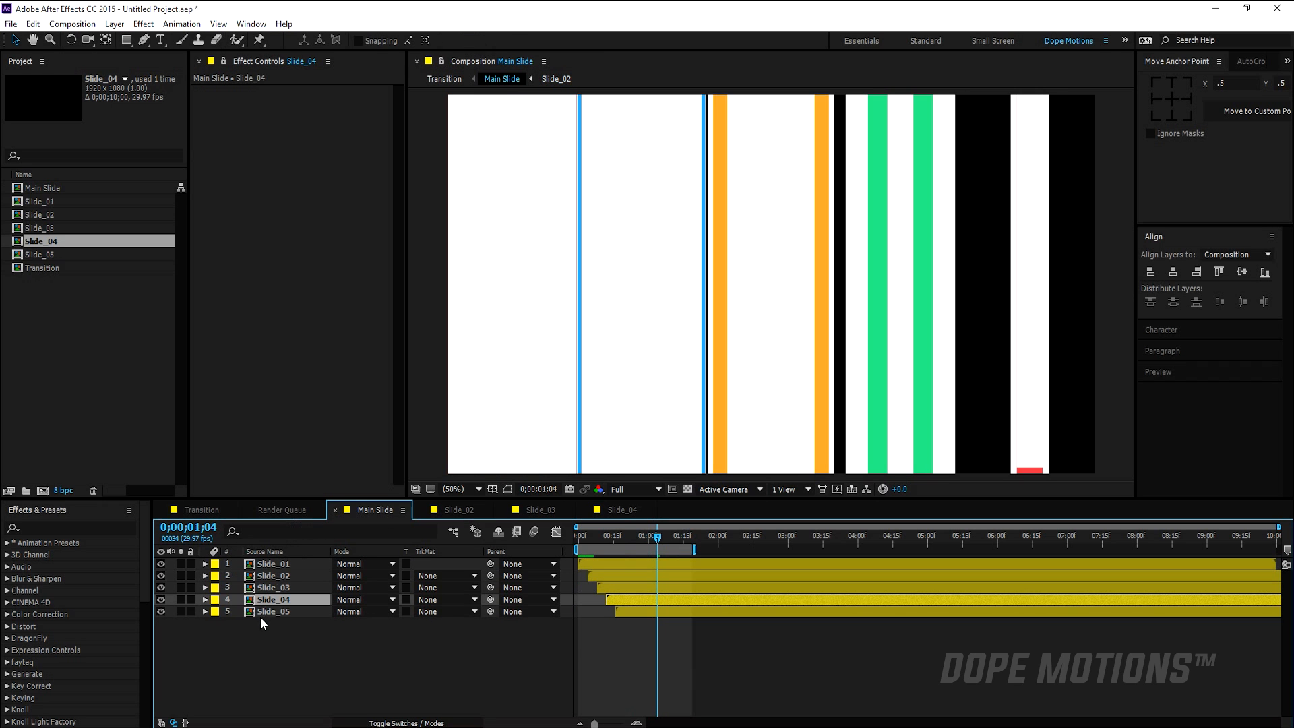
double_click(273, 611)
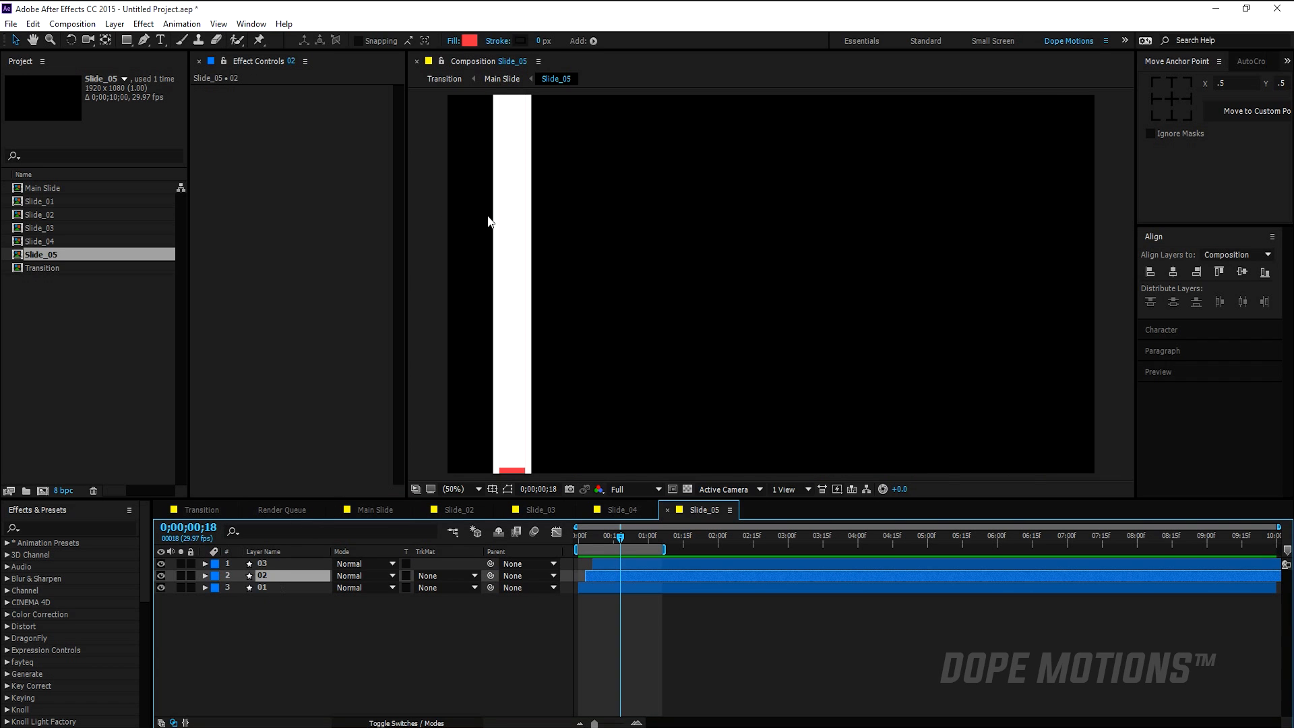
click(471, 41)
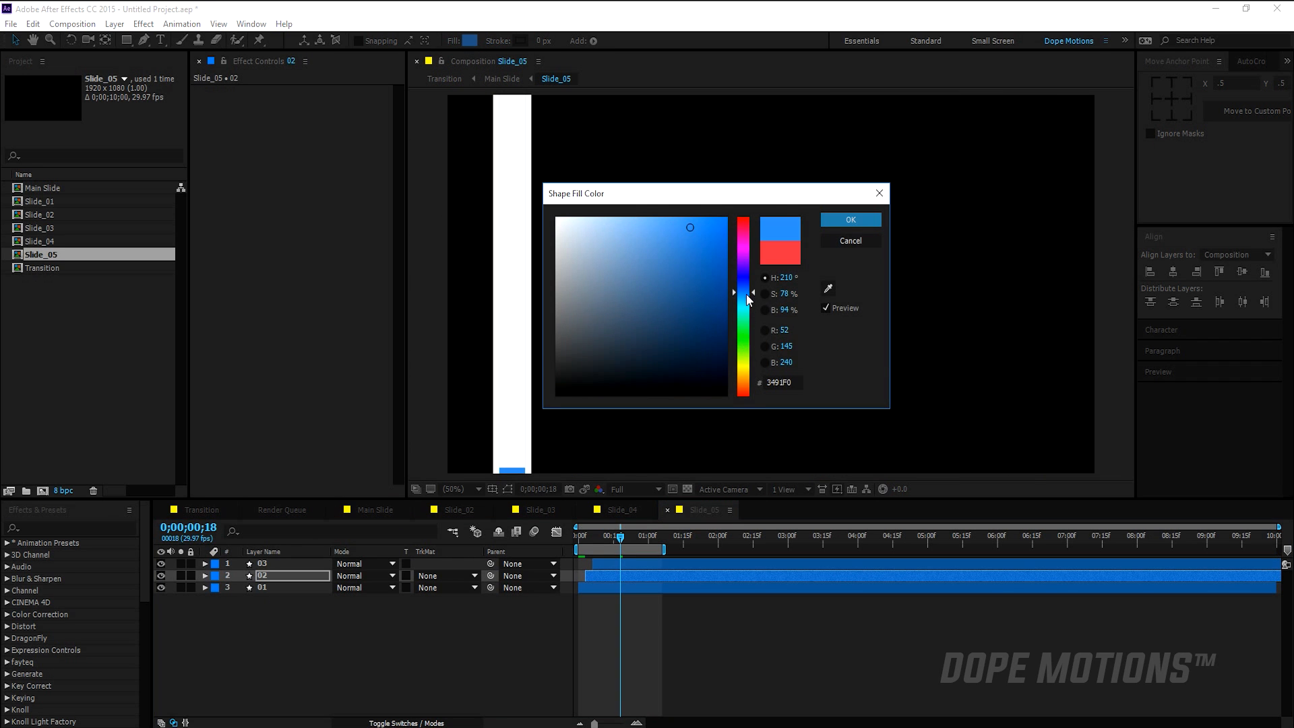
drag(745, 299, 742, 285)
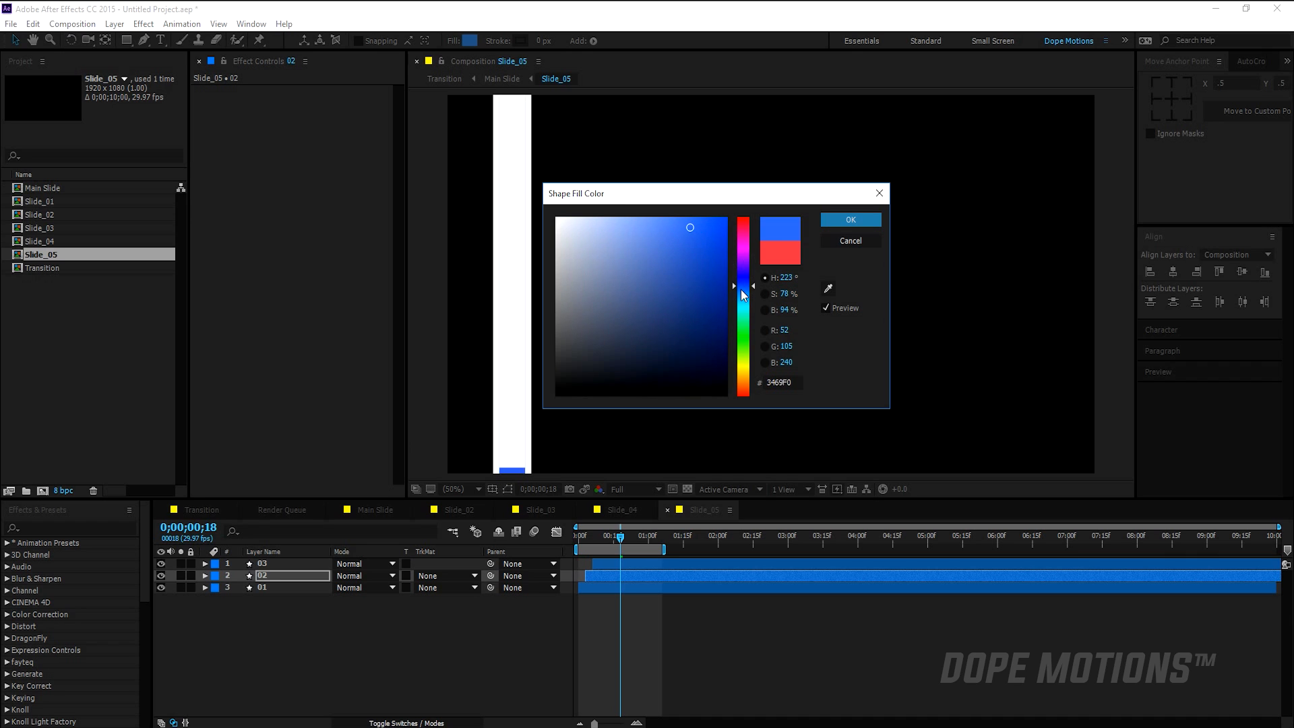
drag(742, 287, 741, 308)
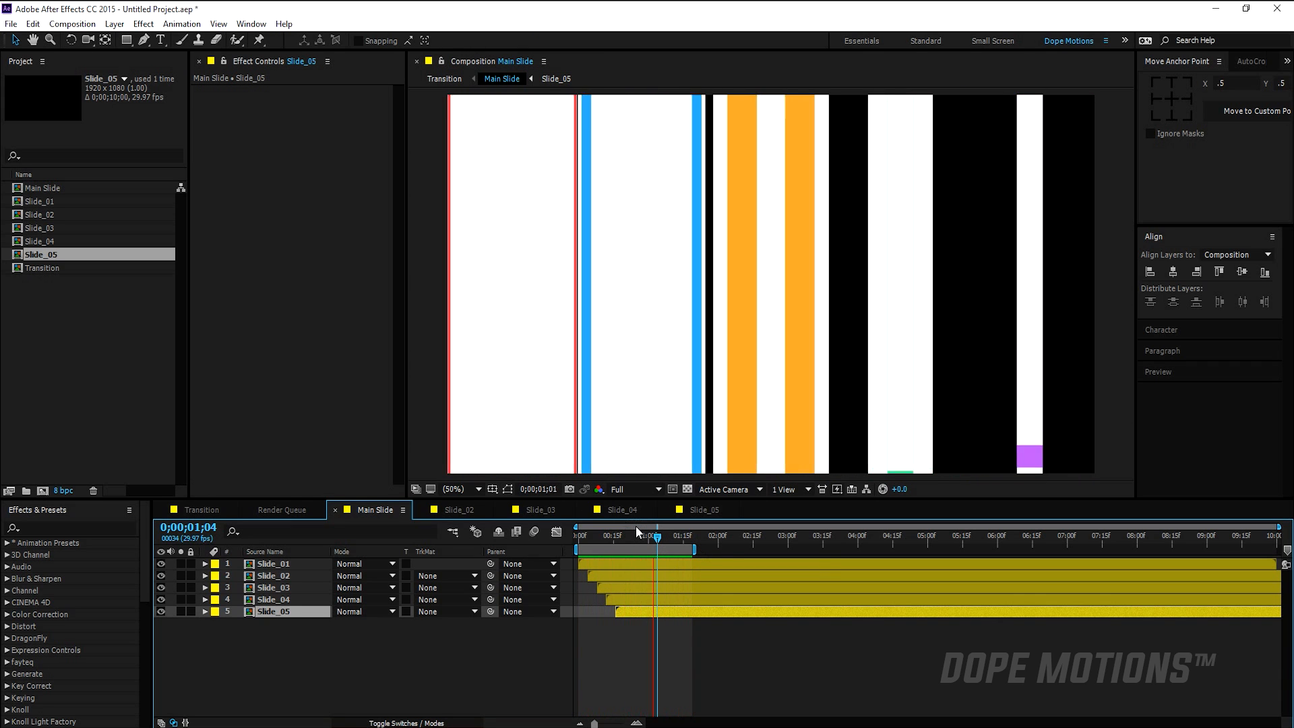
Return to the Transition comp and start a new 1920×1080 composition named Main Comp
click(658, 536)
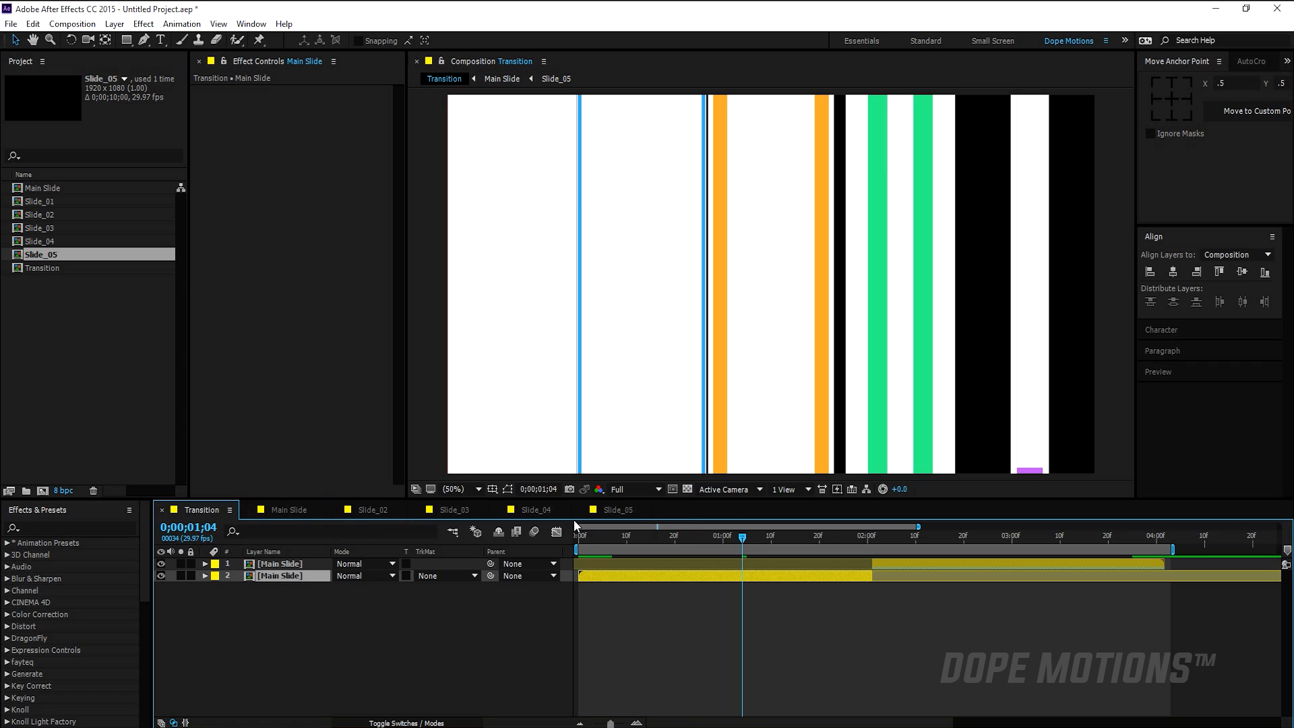
click(991, 534)
text(Main Comp)
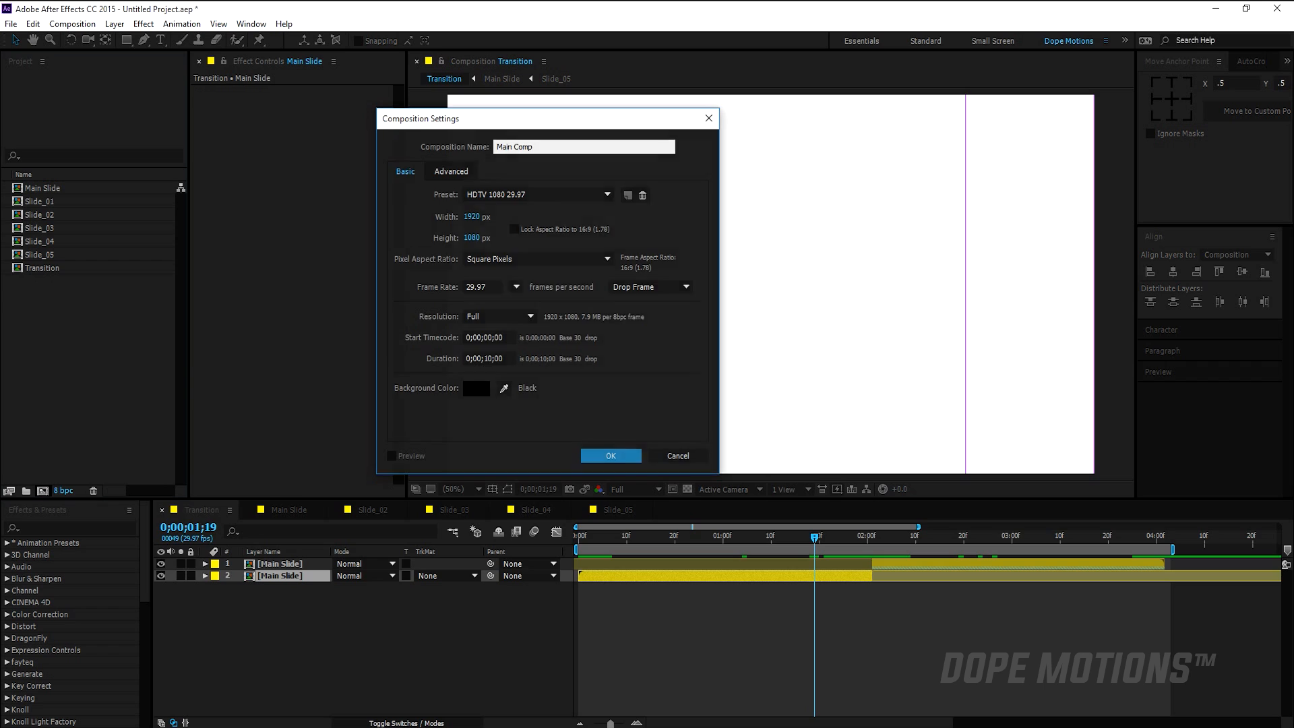
Create Main Comp, add the Transition animation, and add a white Matte solid above it
click(611, 456)
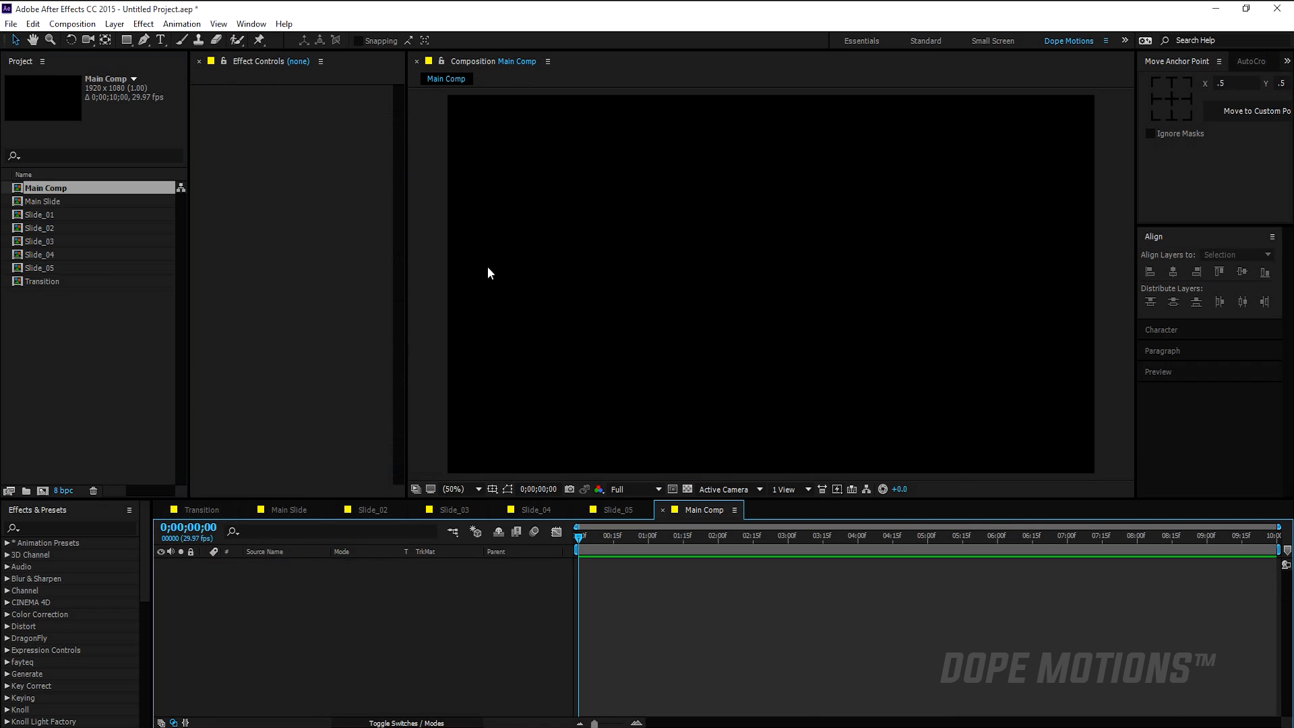
click(43, 280)
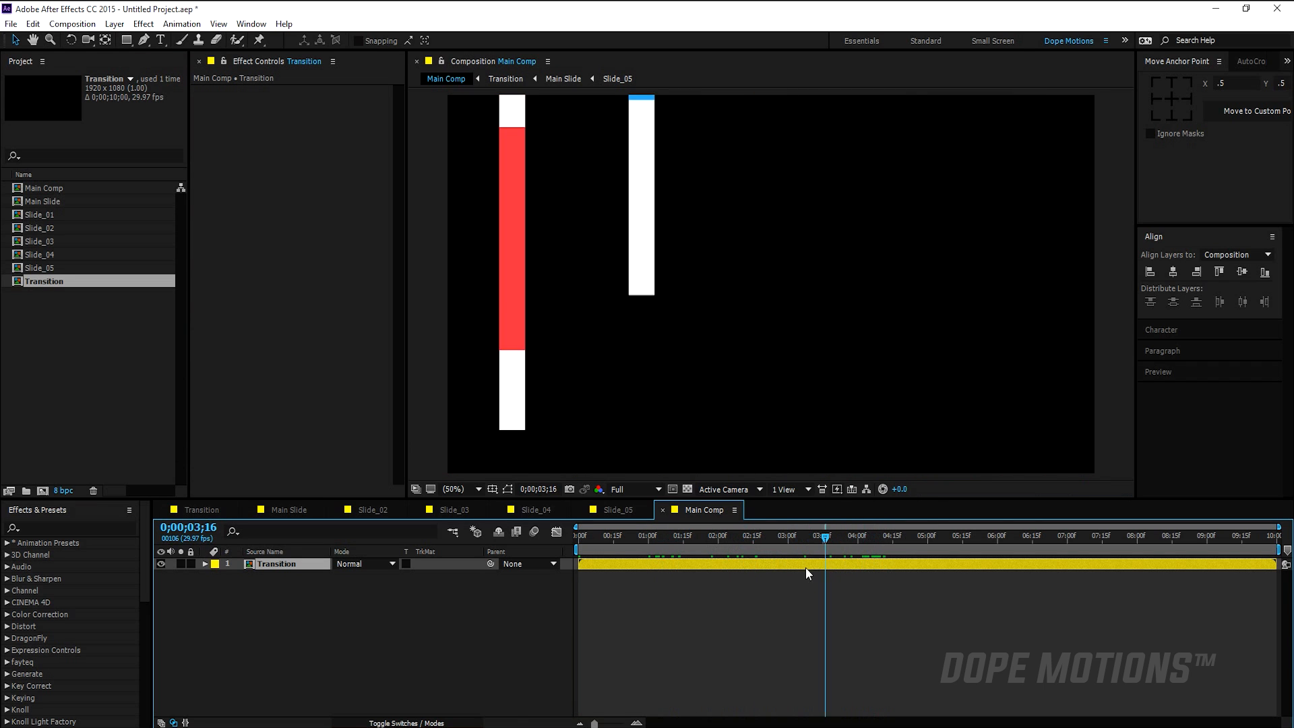
click(758, 536)
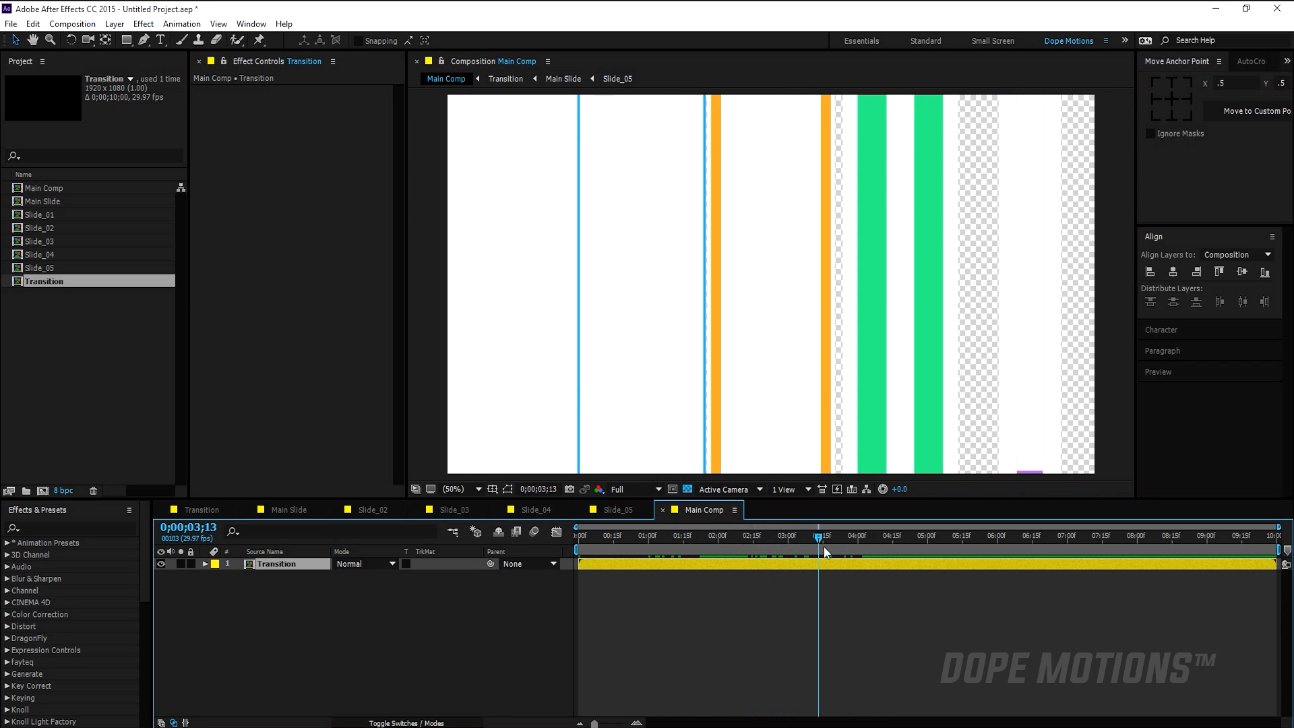
click(704, 549)
text(Matte)
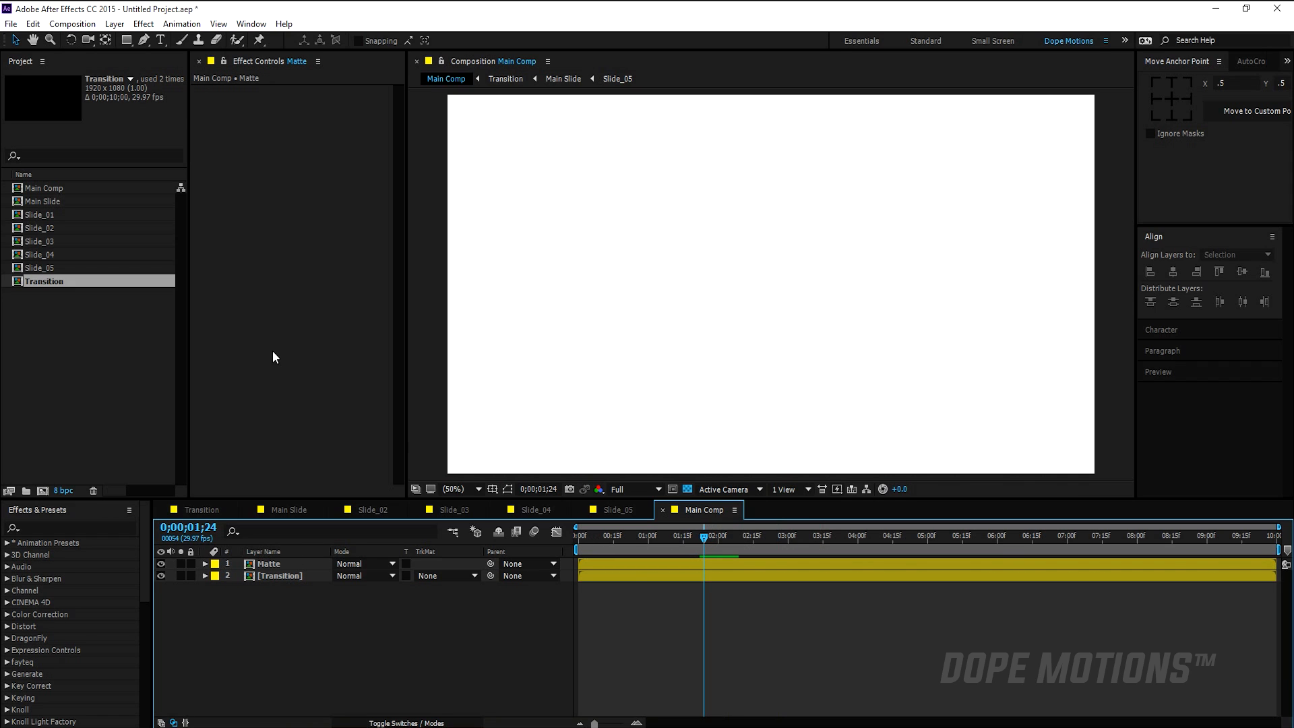
Type a bold DESIGN title at the comp centre and precompose it as Logo
click(764, 276)
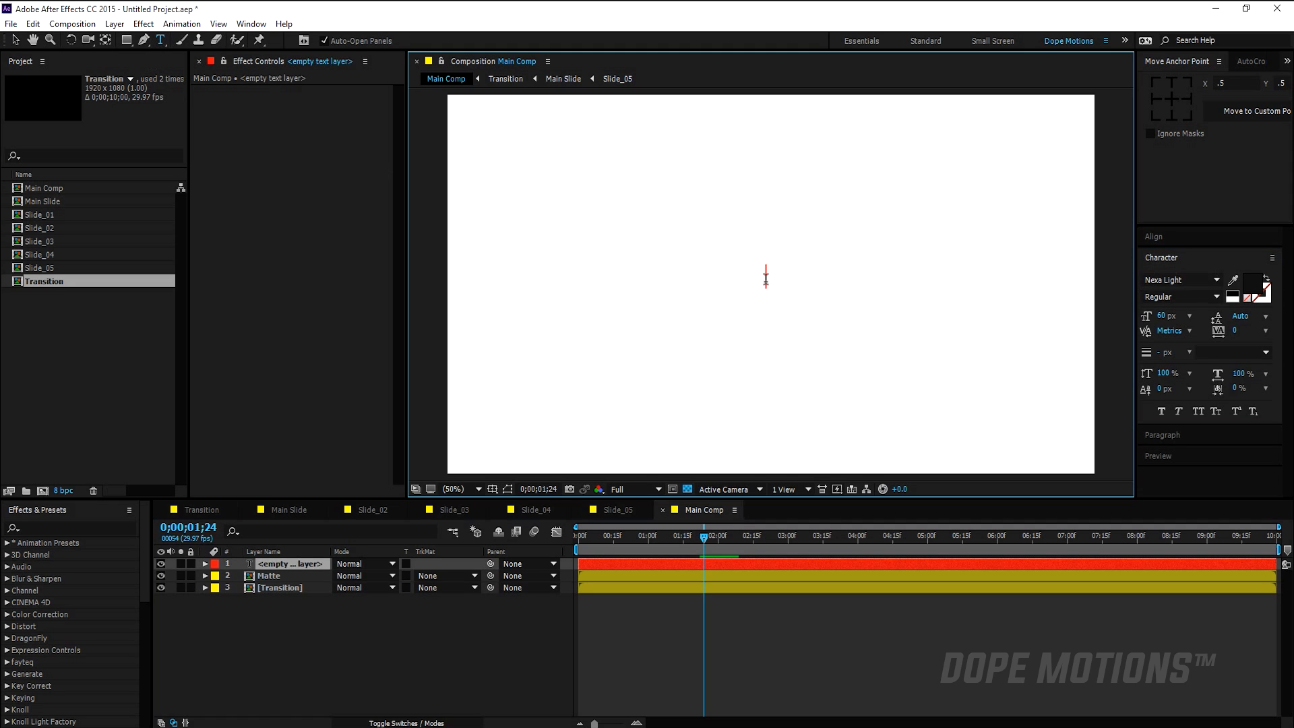
text(DESIGN)
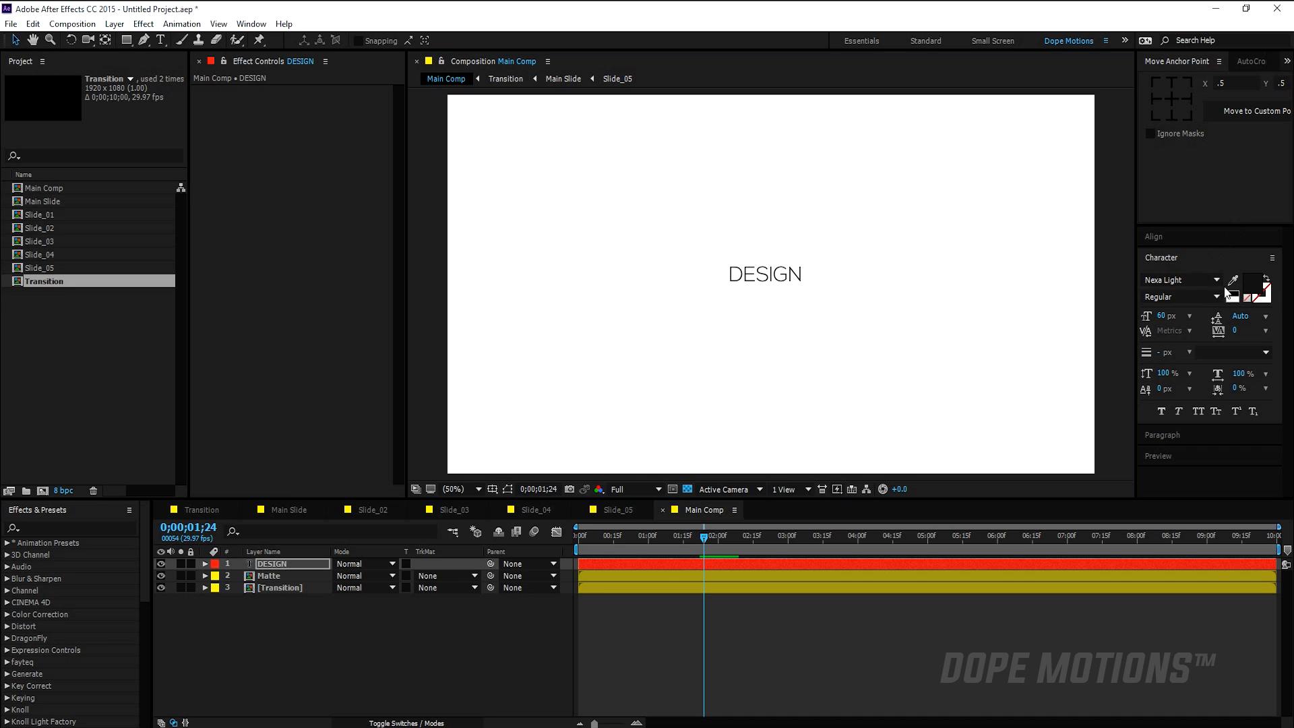
click(1177, 279)
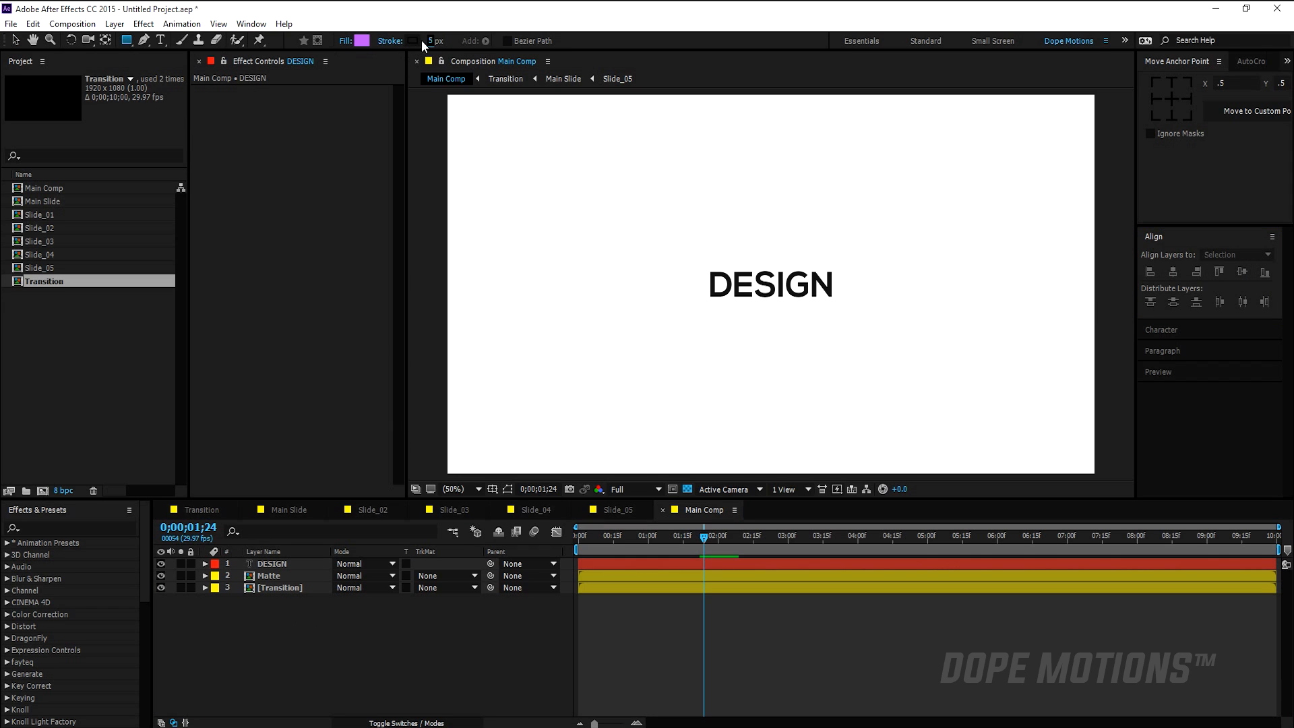
click(346, 41)
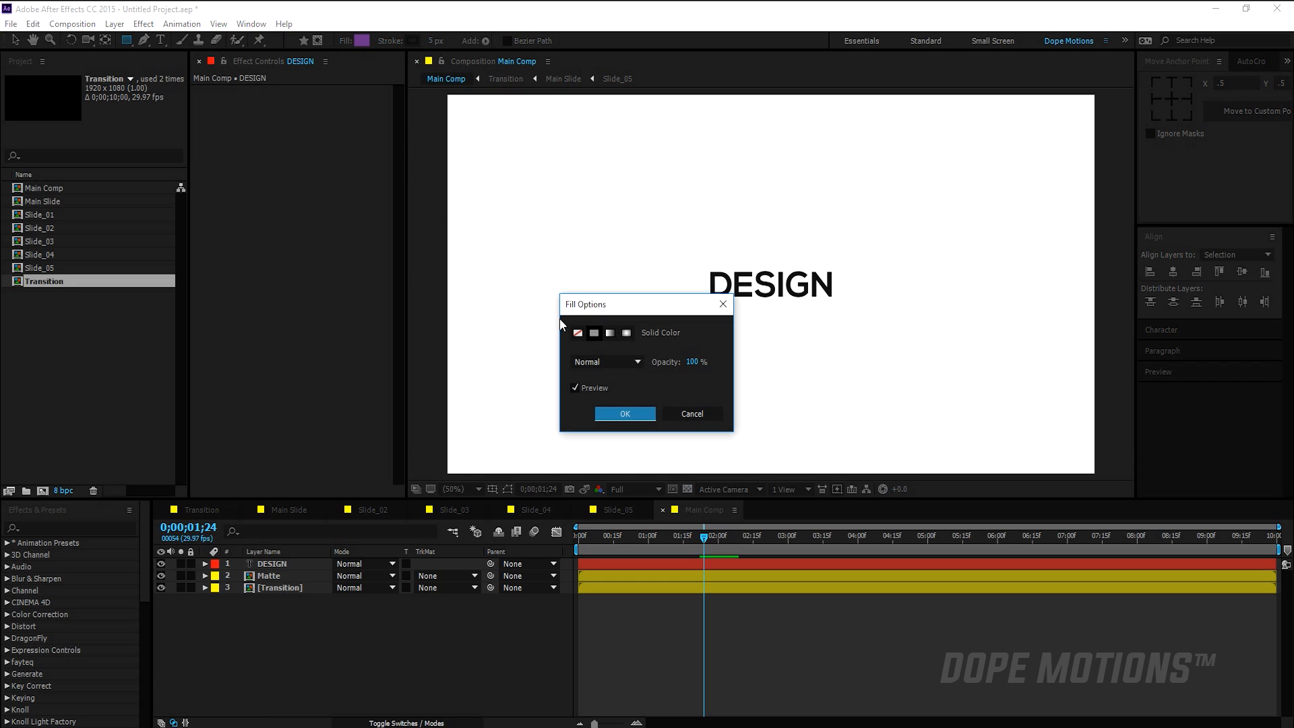
click(624, 414)
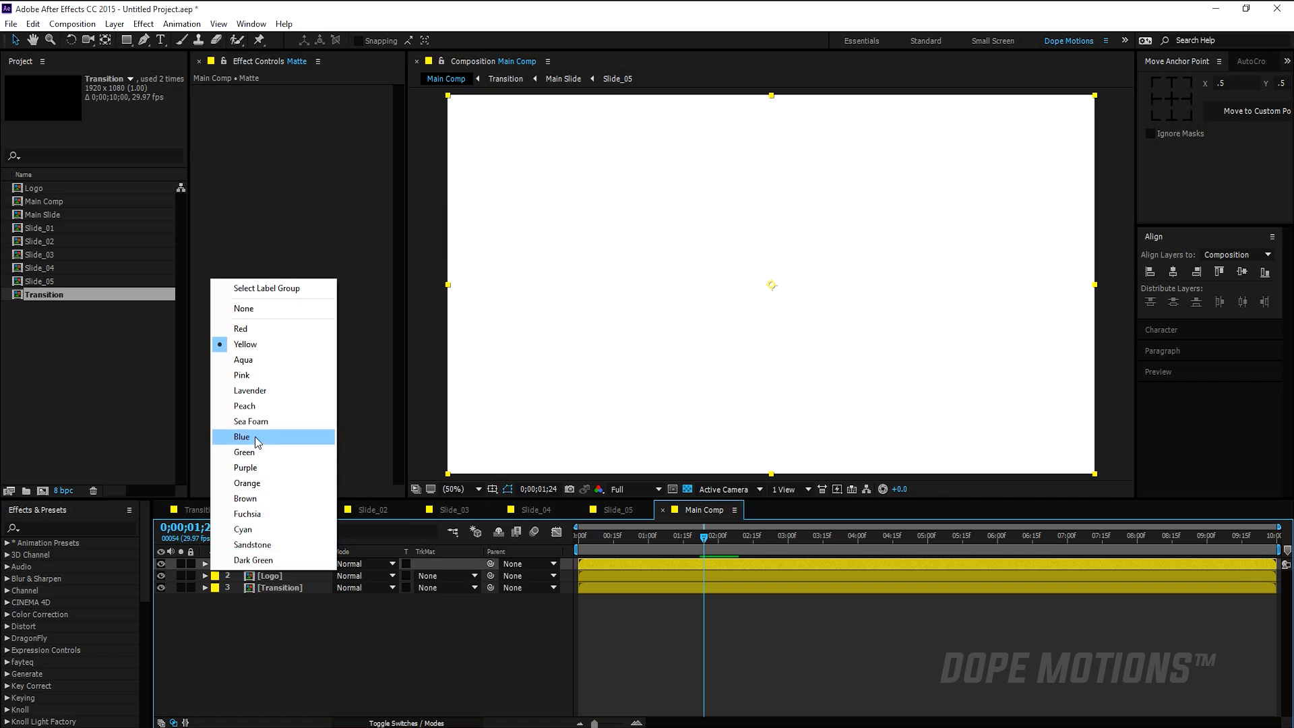
Give Matte a blue label and set Transition's track matte to Alpha Matte
click(242, 437)
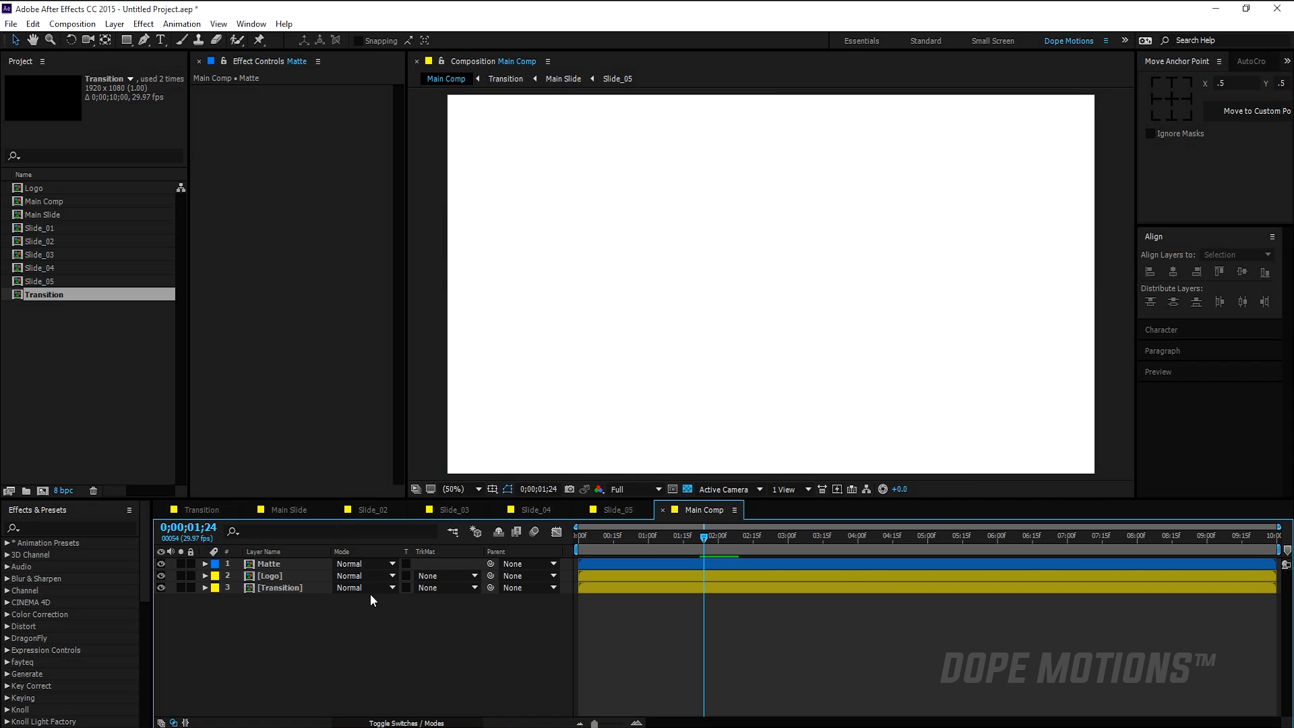
click(444, 575)
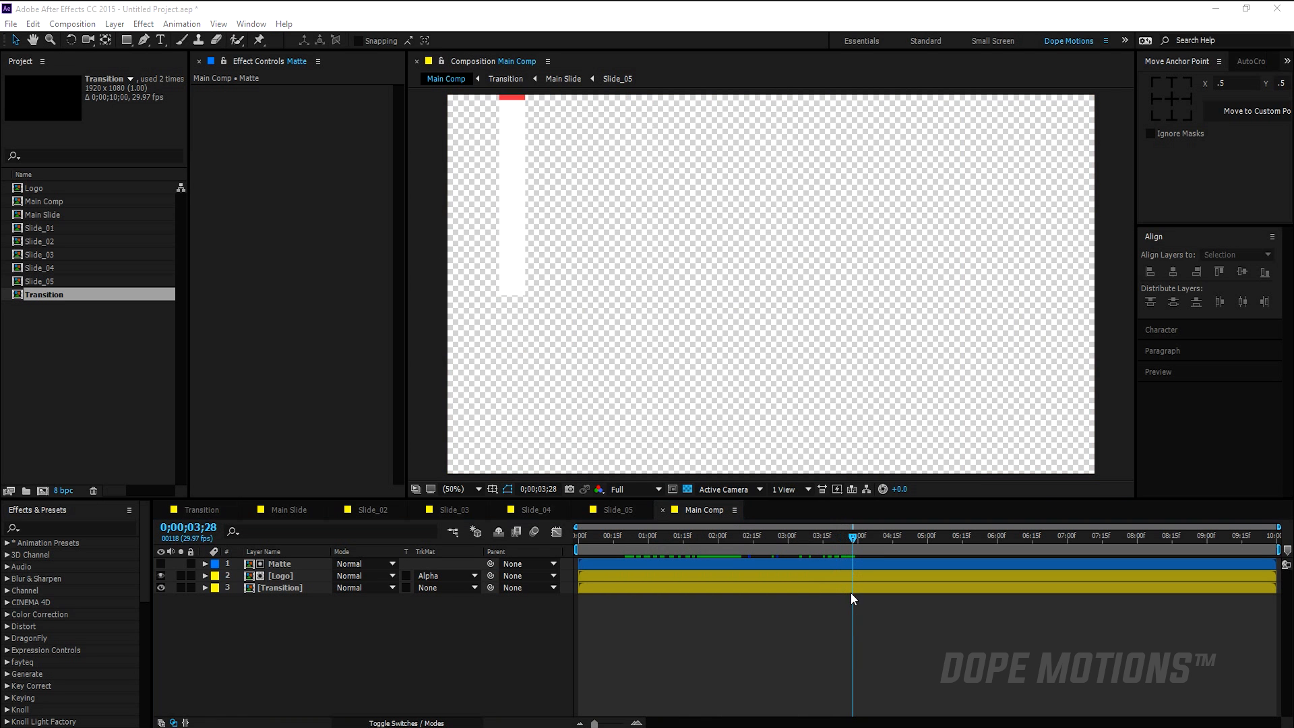
click(874, 536)
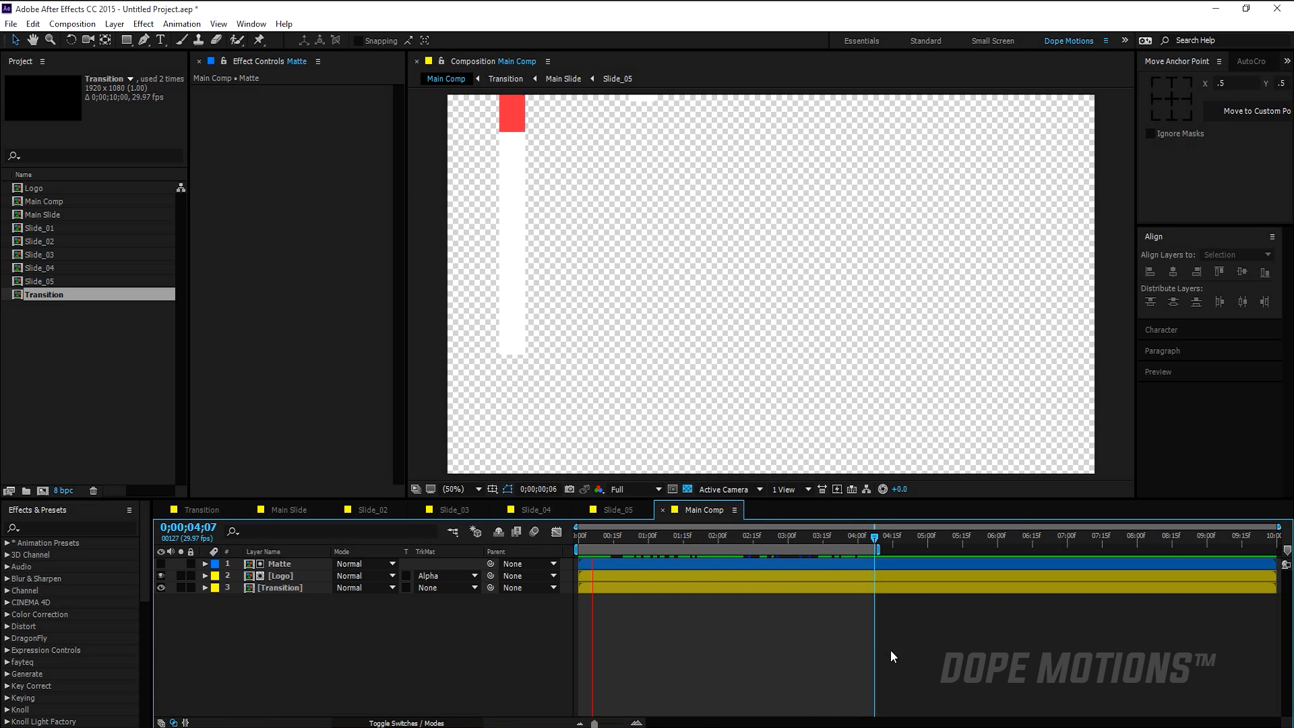